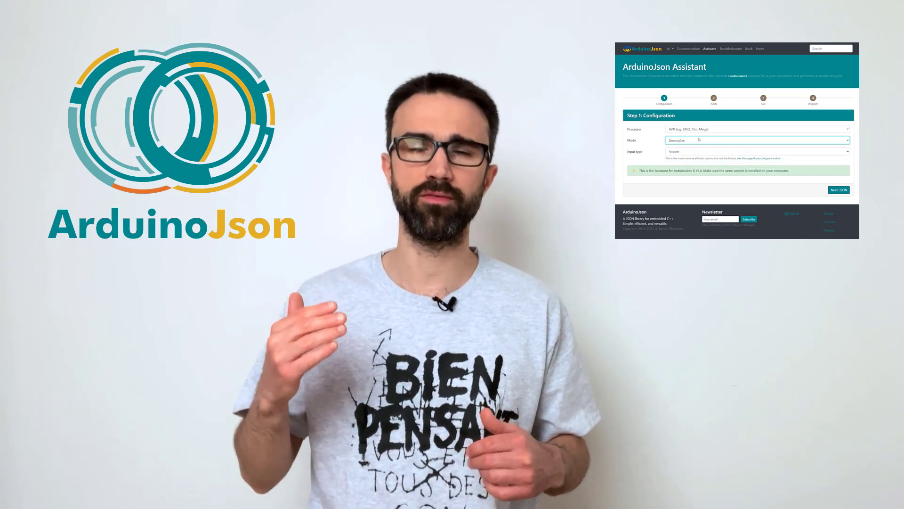
# - Switch from the v5 tool to the v6 Assistant and jump to Step 4 Program for the GPS sample
pyautogui.click(757, 141)
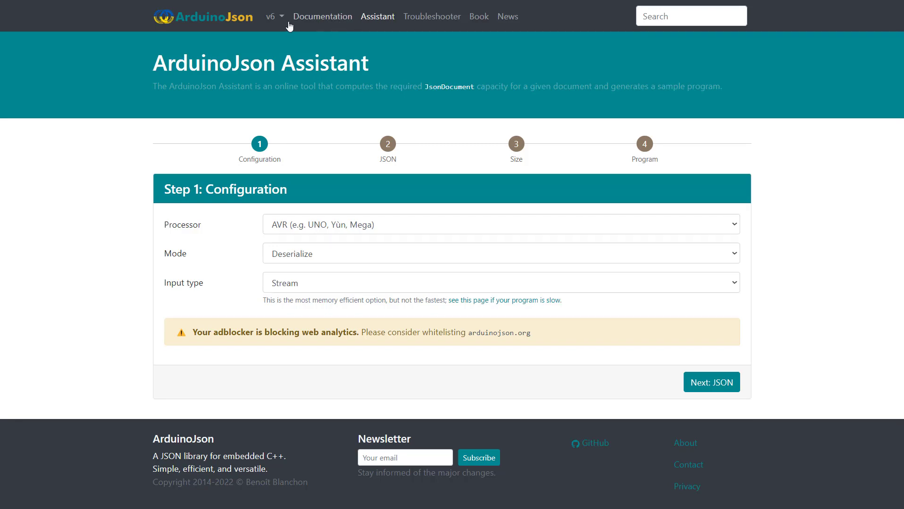
pyautogui.click(271, 16)
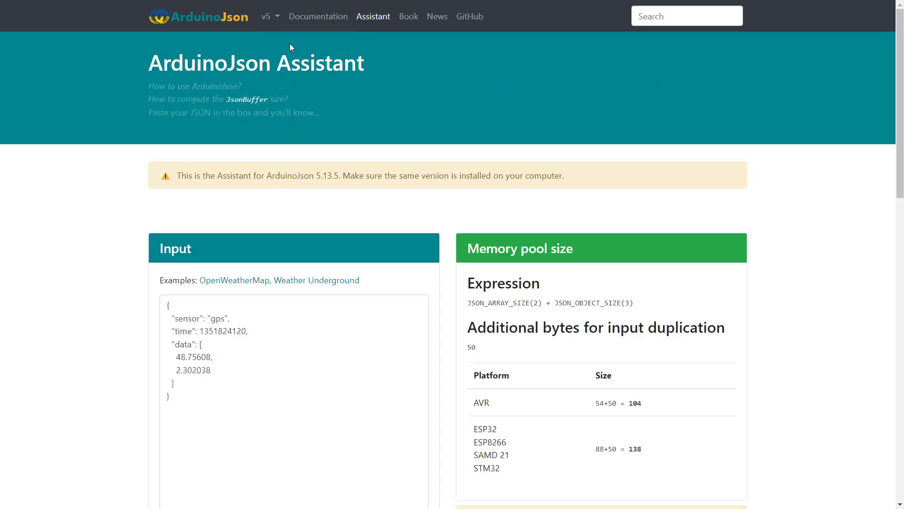
pyautogui.click(266, 16)
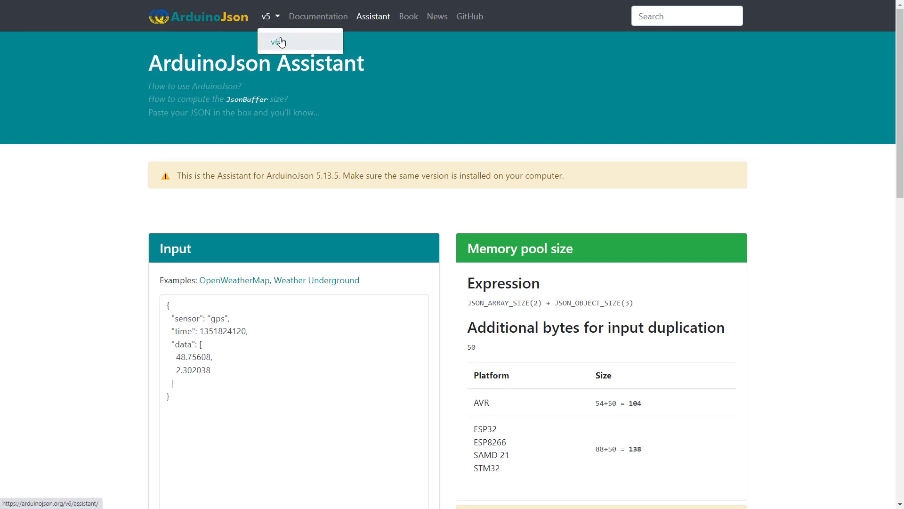
pyautogui.click(278, 41)
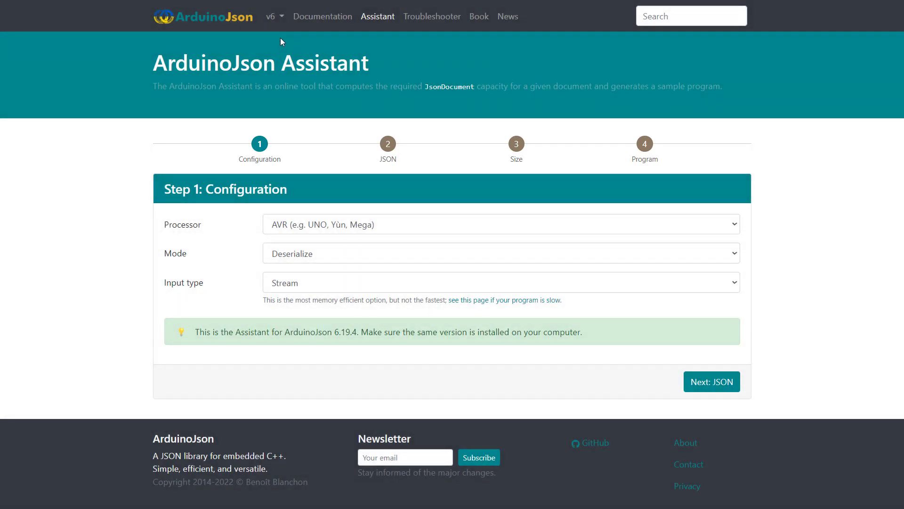
pyautogui.click(711, 382)
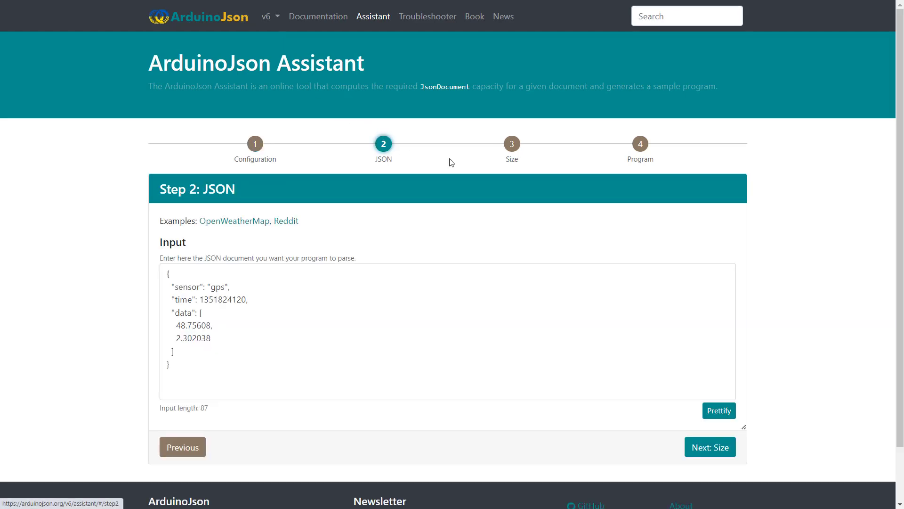
pyautogui.click(640, 143)
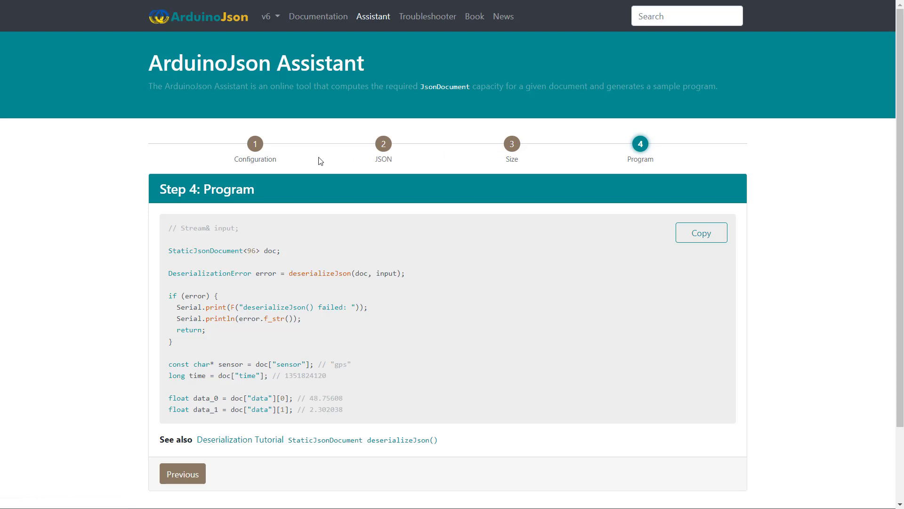
# - Return to Step 1 Configuration, keep AVR as processor, and review the Mode options
pyautogui.click(255, 143)
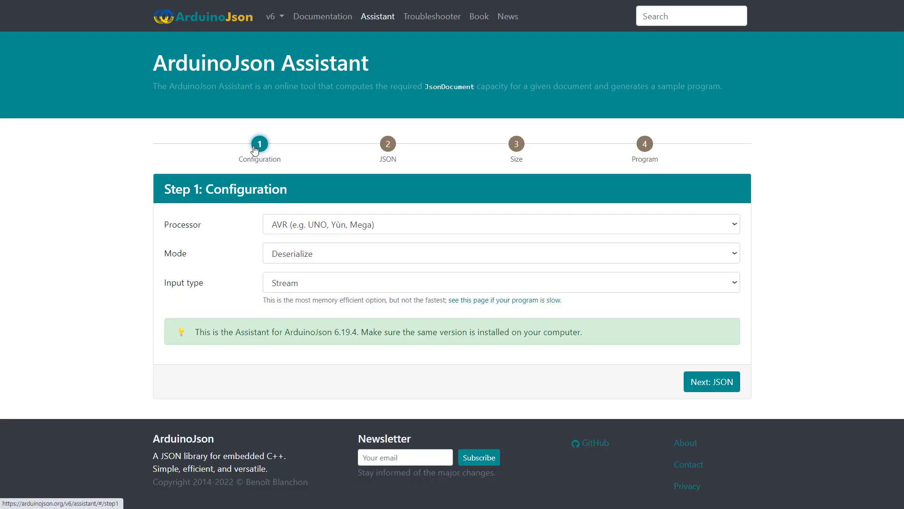
pyautogui.moveTo(331, 218)
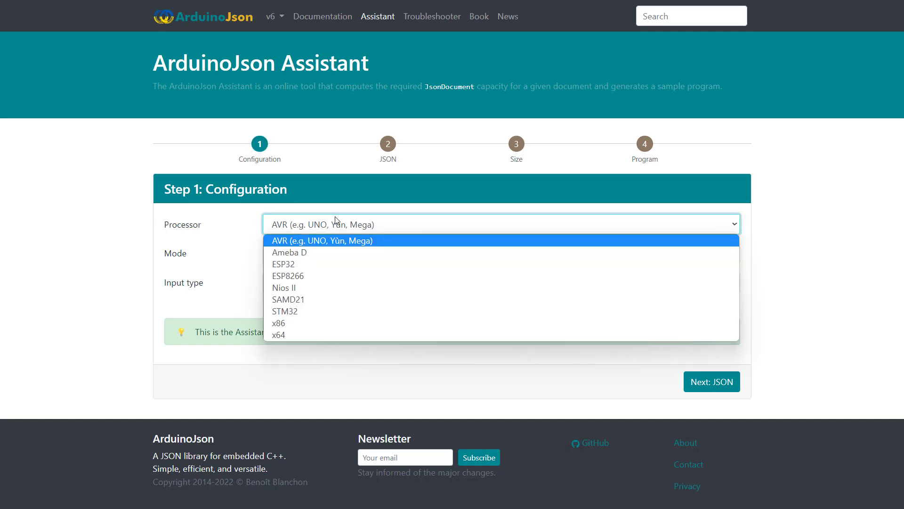
pyautogui.moveTo(350, 245)
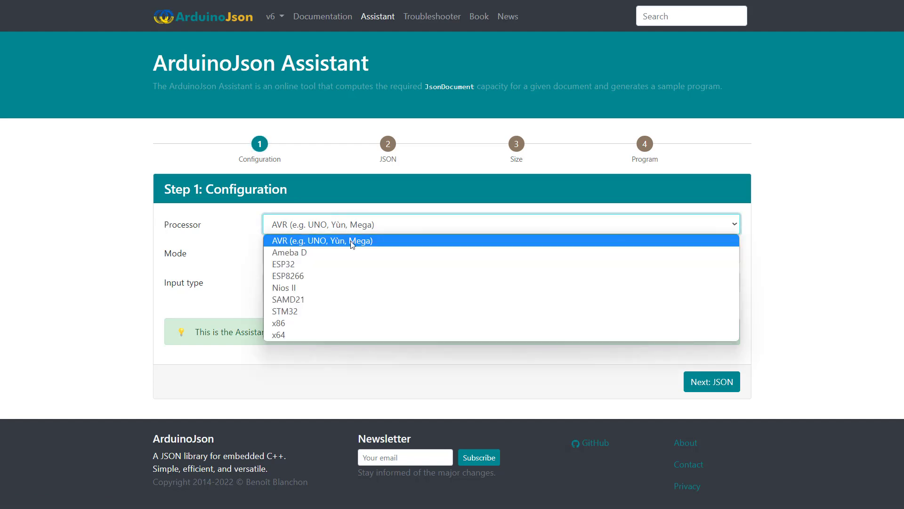
pyautogui.click(322, 241)
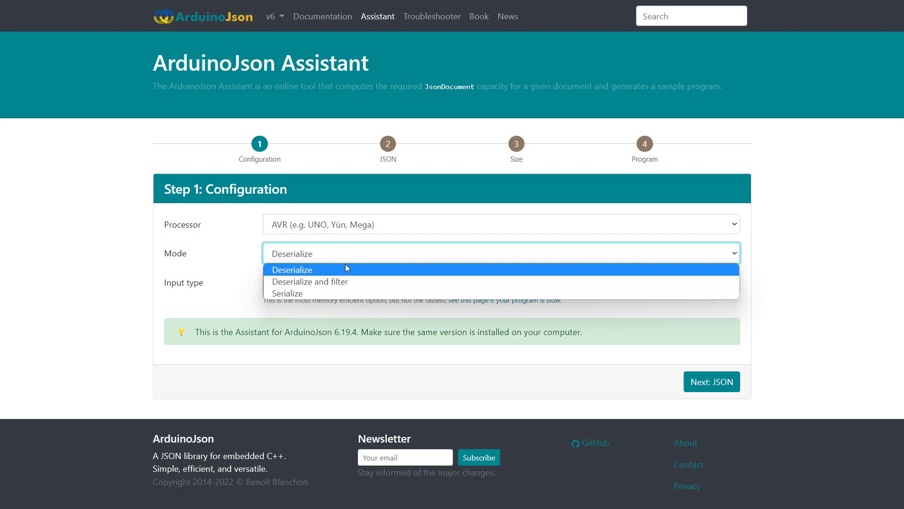
pyautogui.moveTo(345, 270)
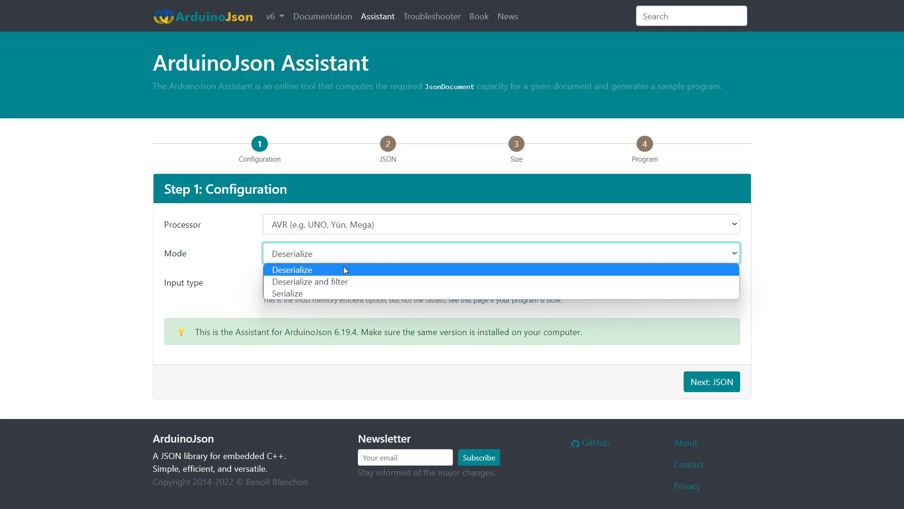
pyautogui.moveTo(347, 293)
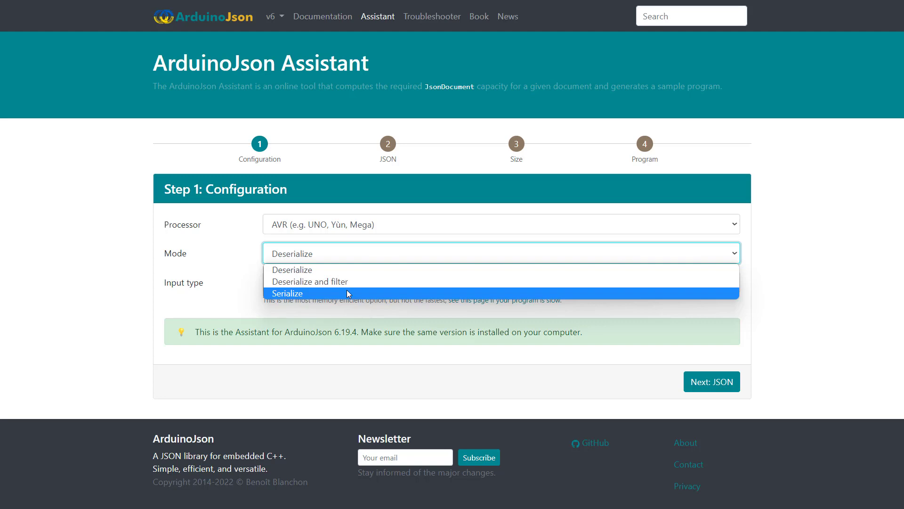
pyautogui.moveTo(346, 282)
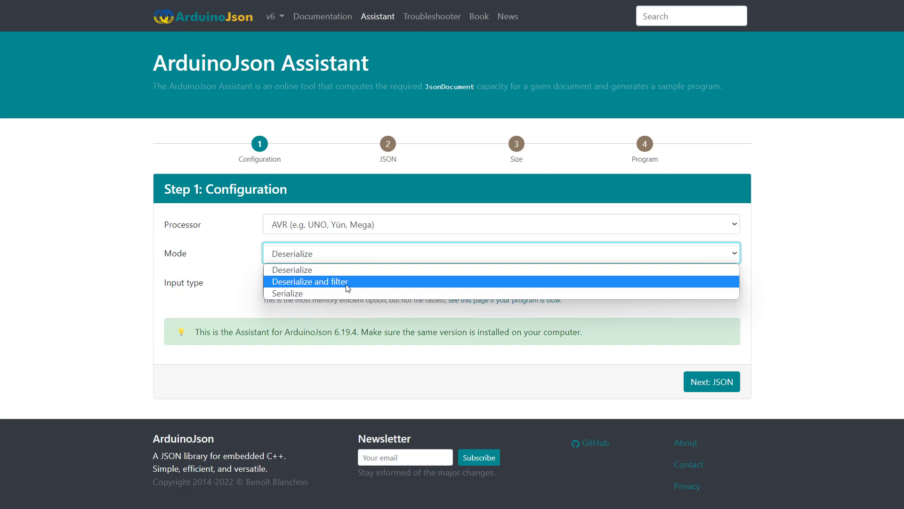
pyautogui.click(292, 269)
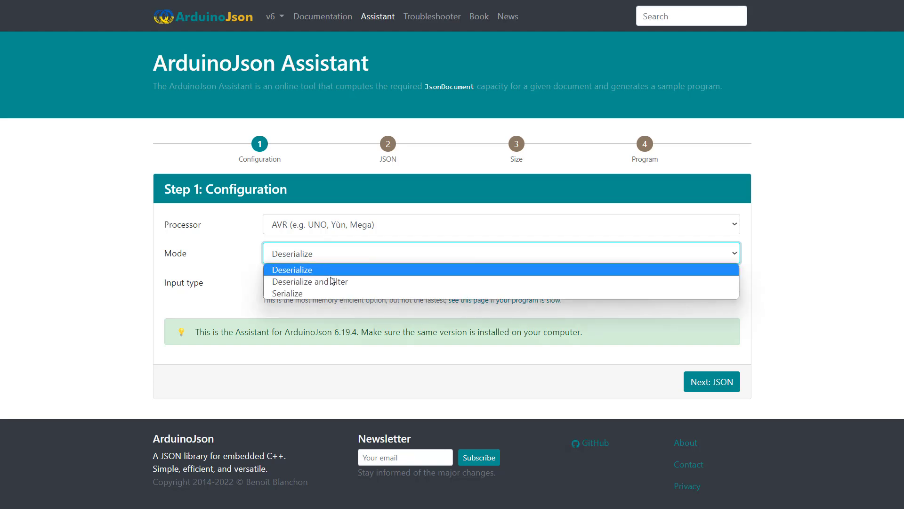
pyautogui.click(287, 293)
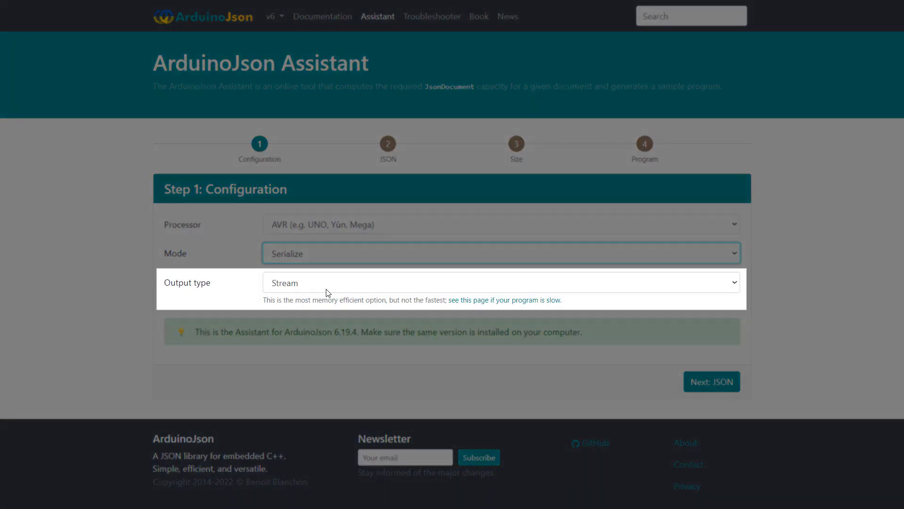
pyautogui.moveTo(325, 263)
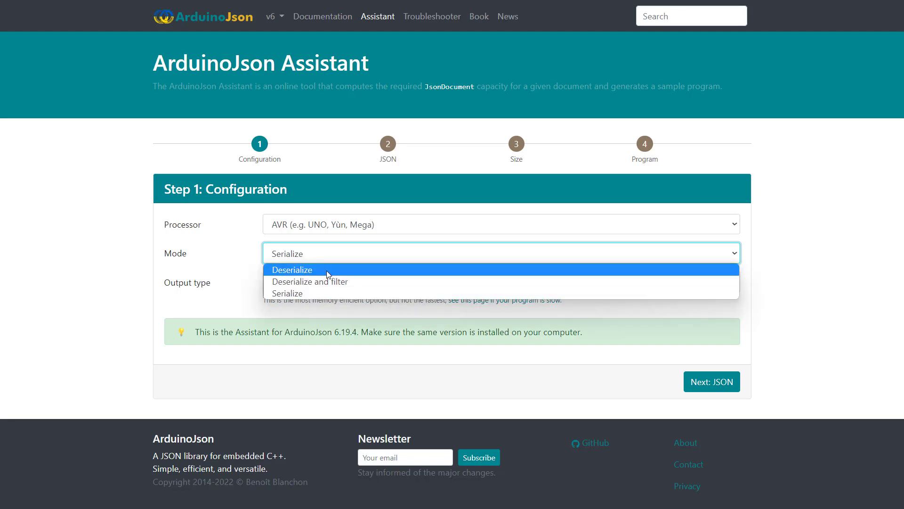
pyautogui.click(292, 269)
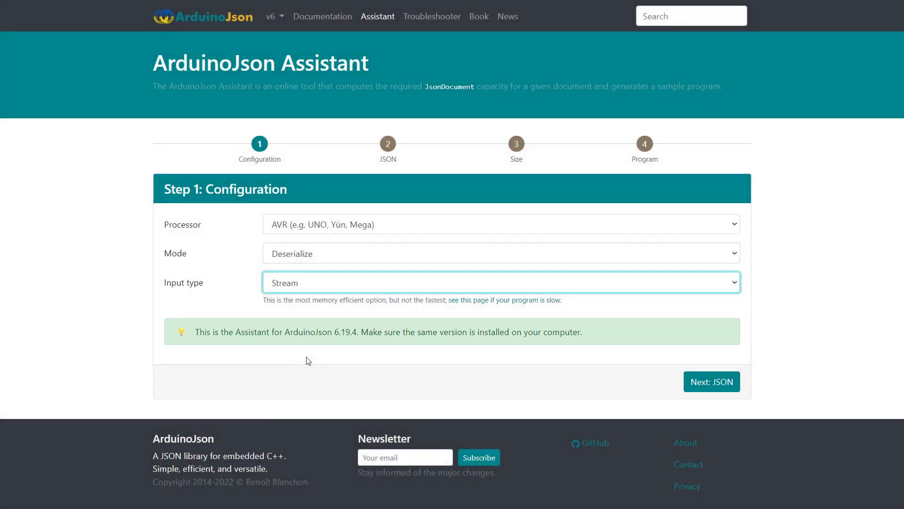
pyautogui.moveTo(387, 255)
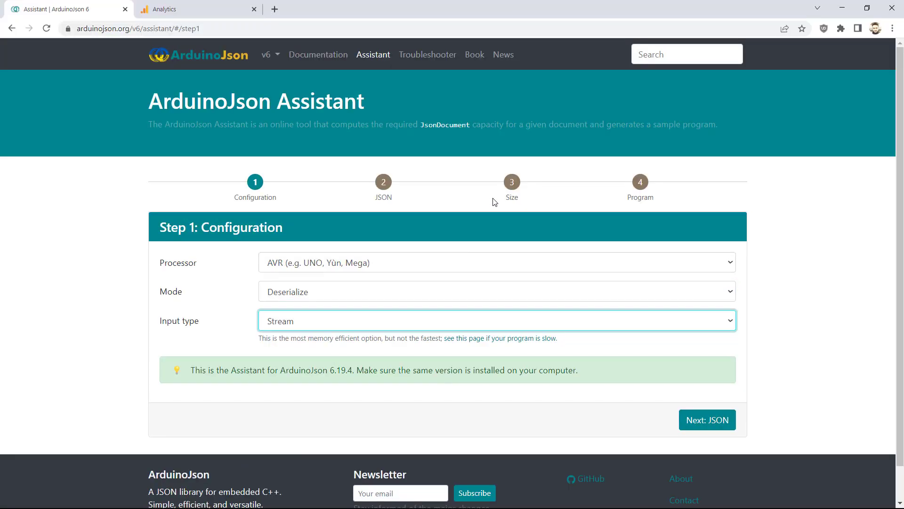
# - Use the browser's adblocker icon so the Assistant shows its analytics-blocked notice
pyautogui.click(823, 28)
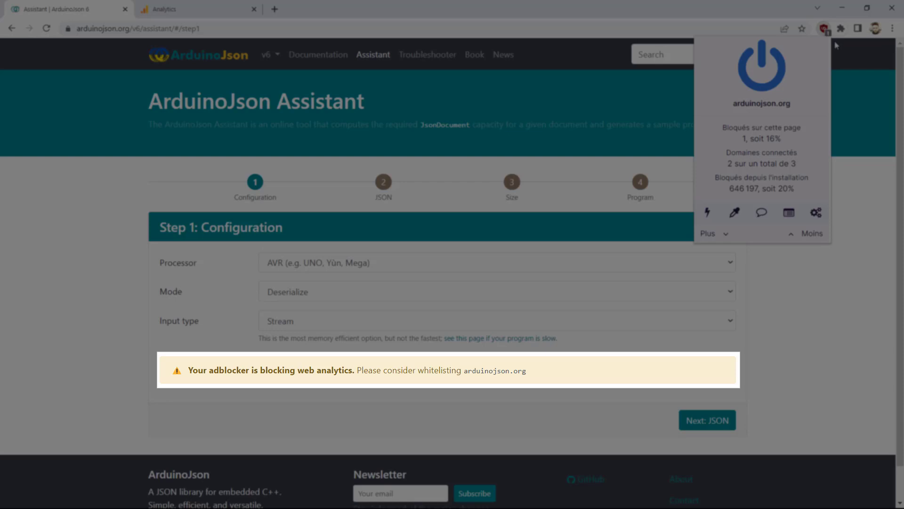
pyautogui.moveTo(829, 58)
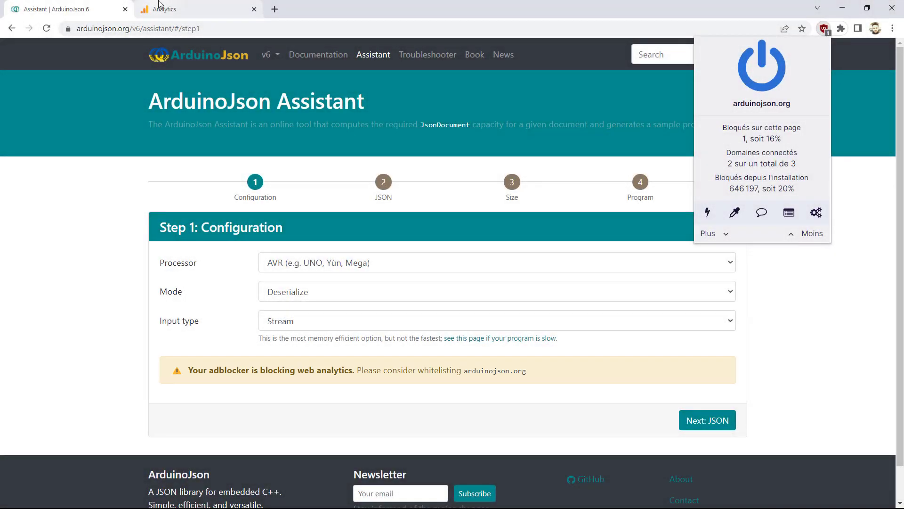
# - Review the Analytics architecture report for April 2022, then return to the Assistant page
pyautogui.click(168, 8)
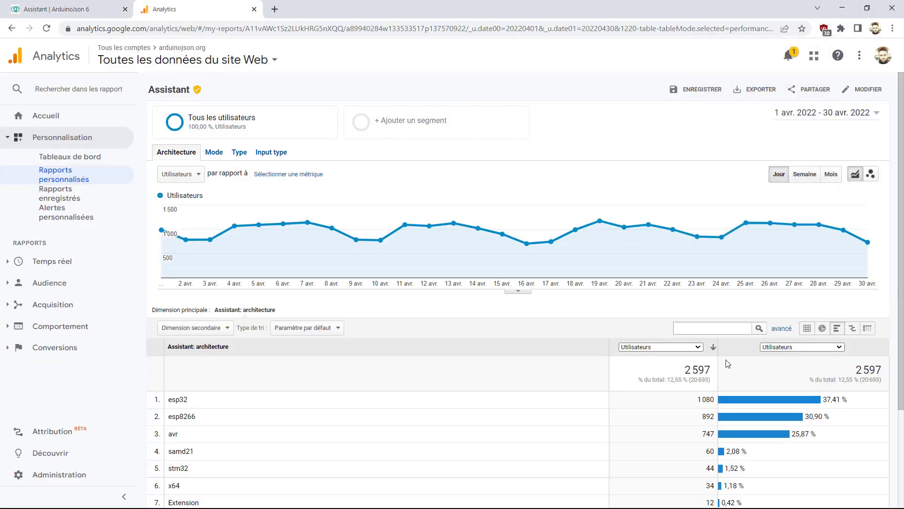
pyautogui.moveTo(726, 361)
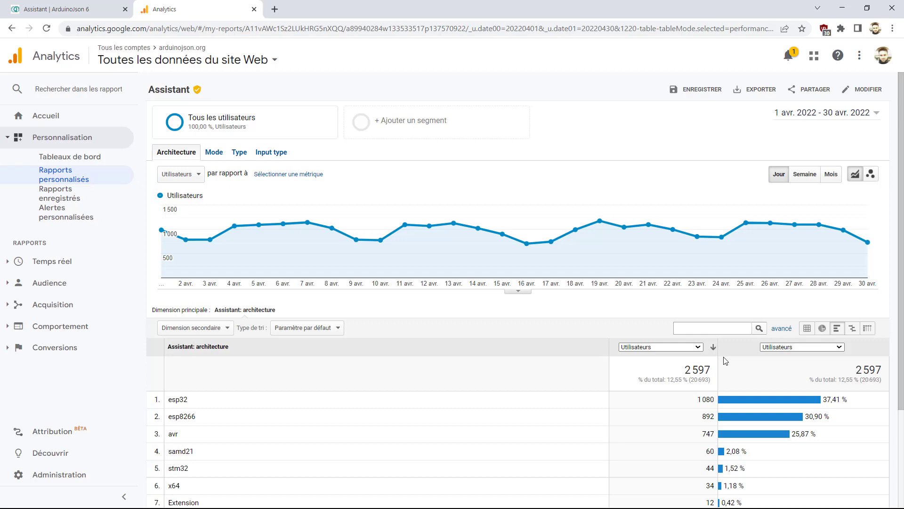
pyautogui.scroll(-3)
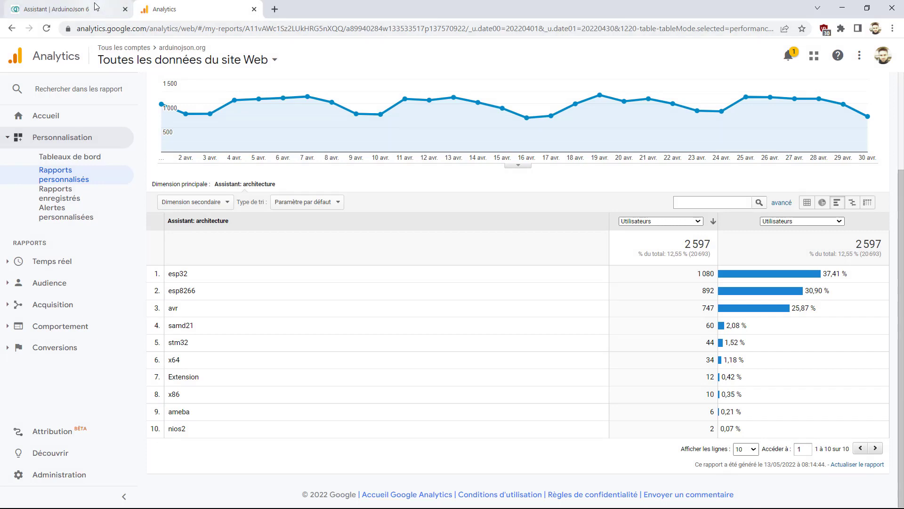
pyautogui.click(63, 9)
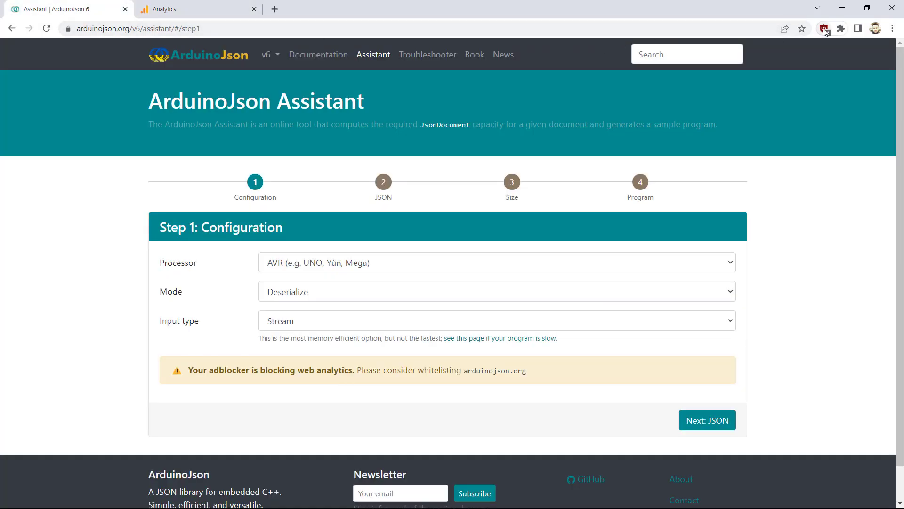
# - Advance to Step 2 JSON, prettify the document, and load the OpenWeatherMap and Reddit examples
pyautogui.click(824, 28)
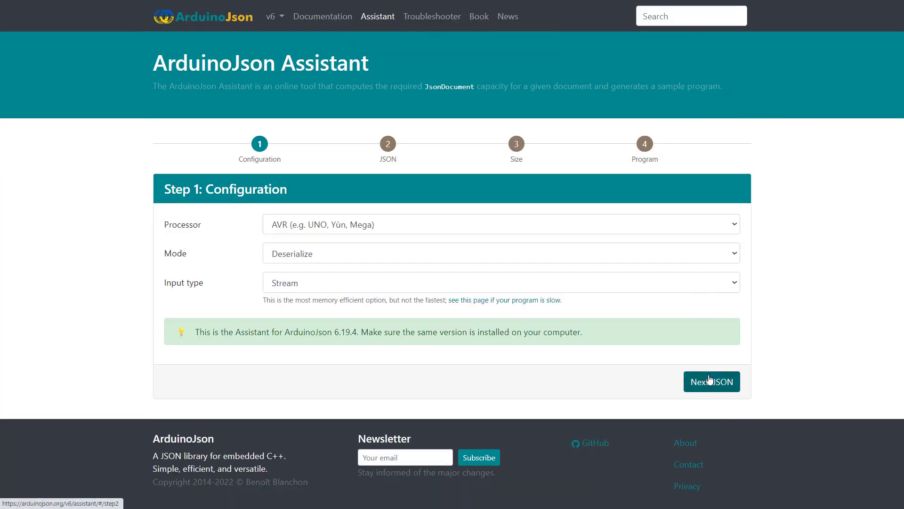
pyautogui.click(712, 382)
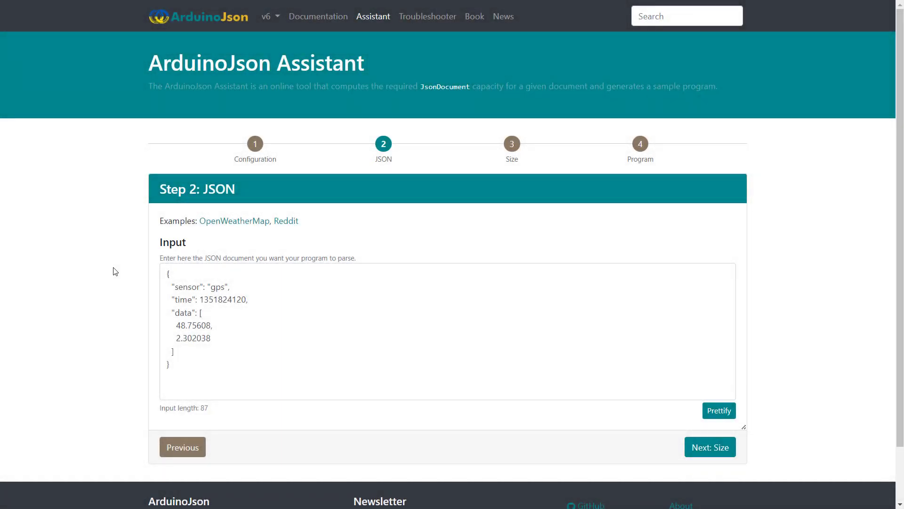
pyautogui.moveTo(172, 289)
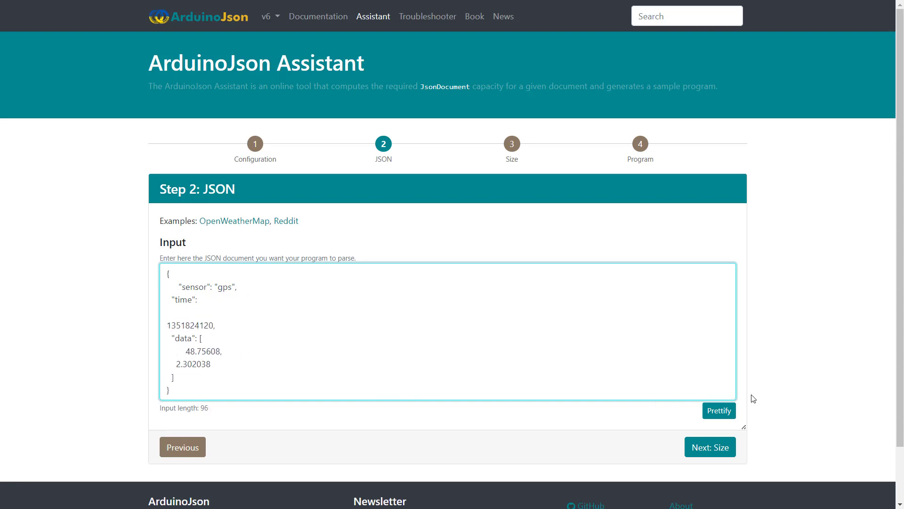
pyautogui.click(718, 410)
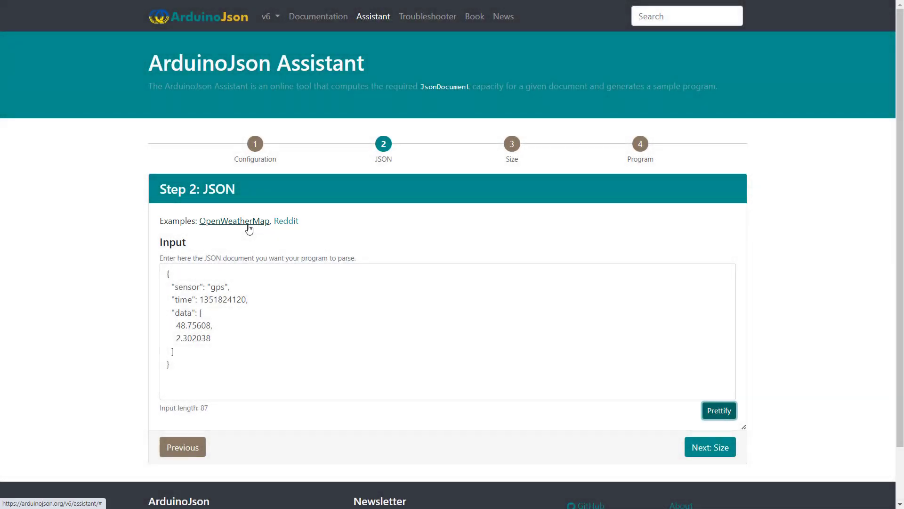
pyautogui.click(235, 220)
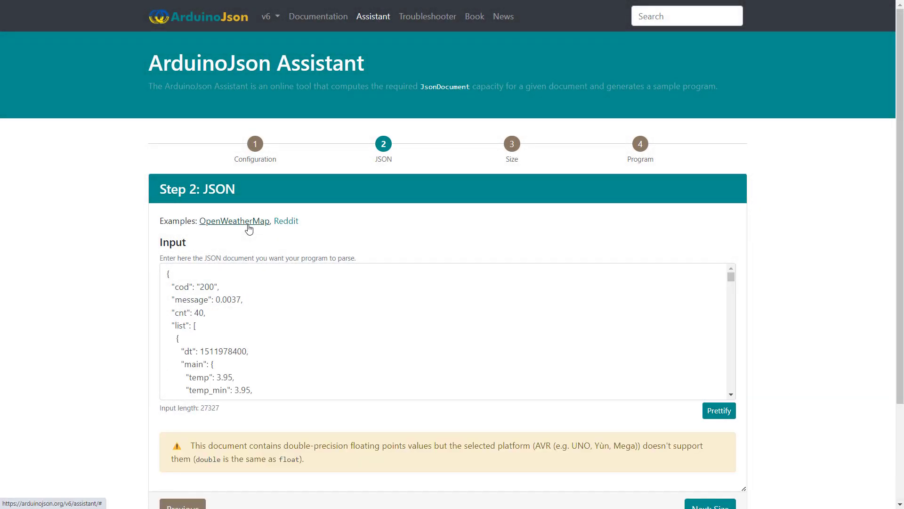
pyautogui.moveTo(277, 226)
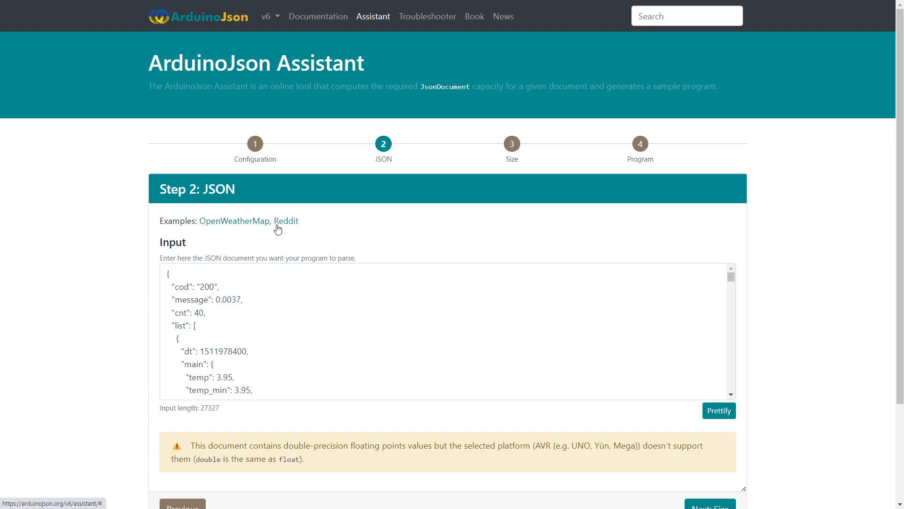
pyautogui.click(286, 221)
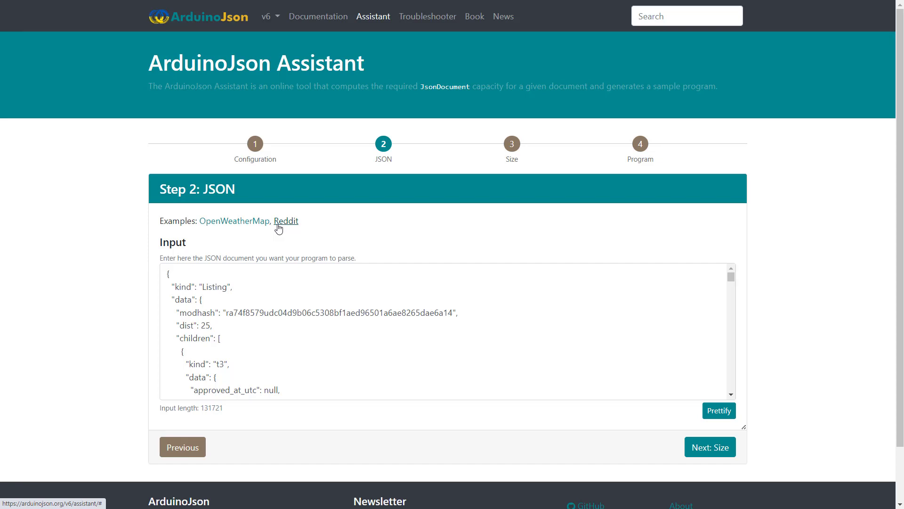
pyautogui.moveTo(271, 231)
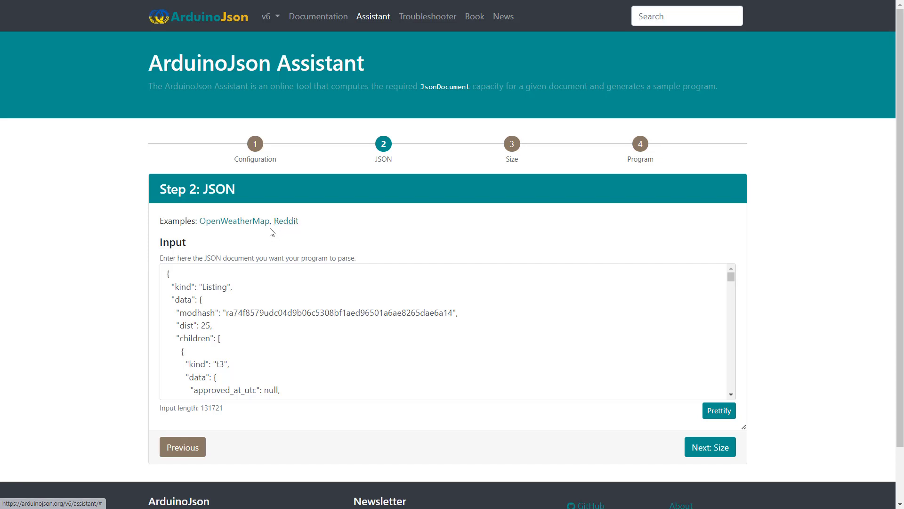
pyautogui.click(279, 297)
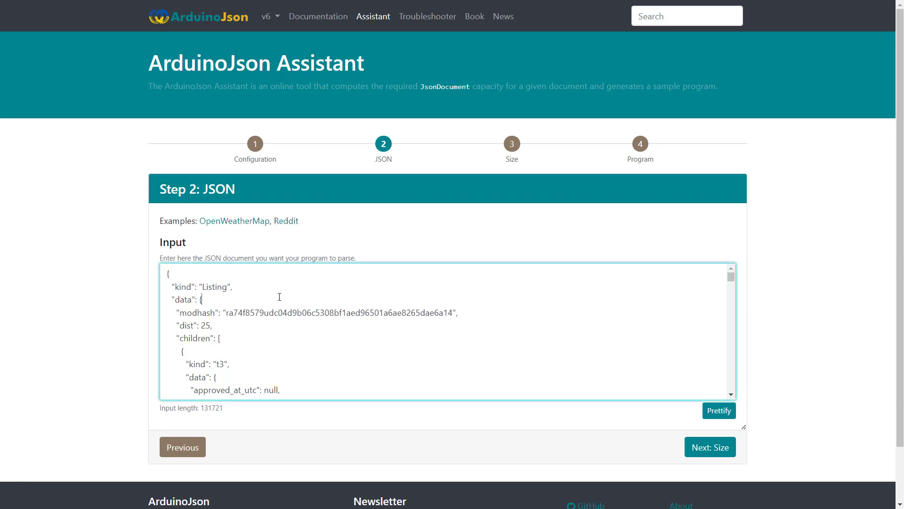
pyautogui.press('ctrl+a')
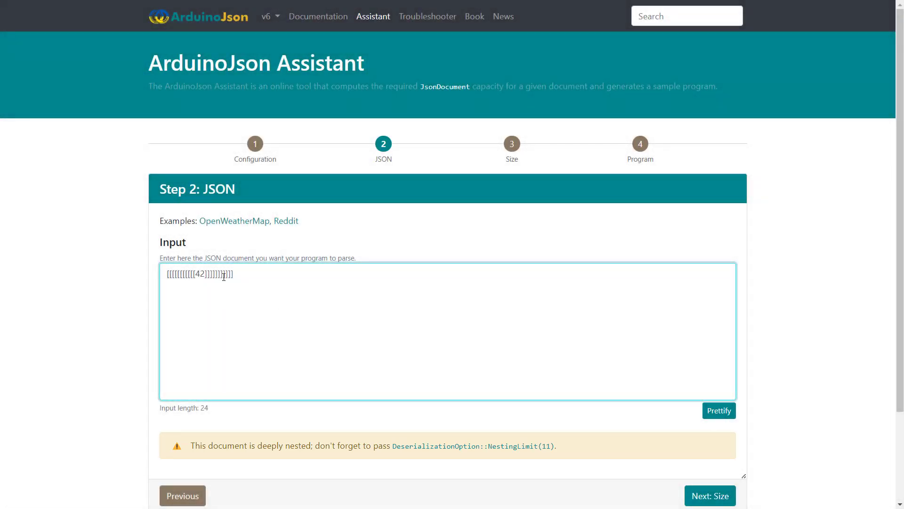
pyautogui.write('999')
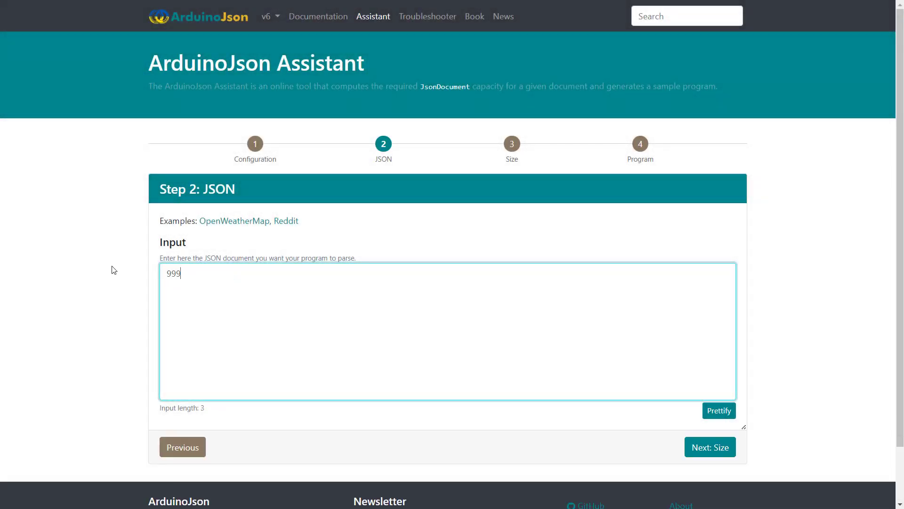
pyautogui.write('999999')
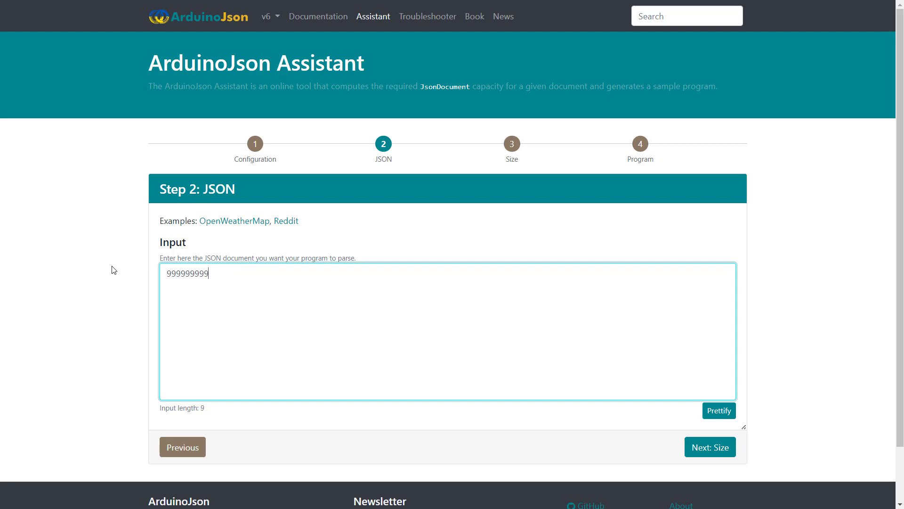
pyautogui.write('9')
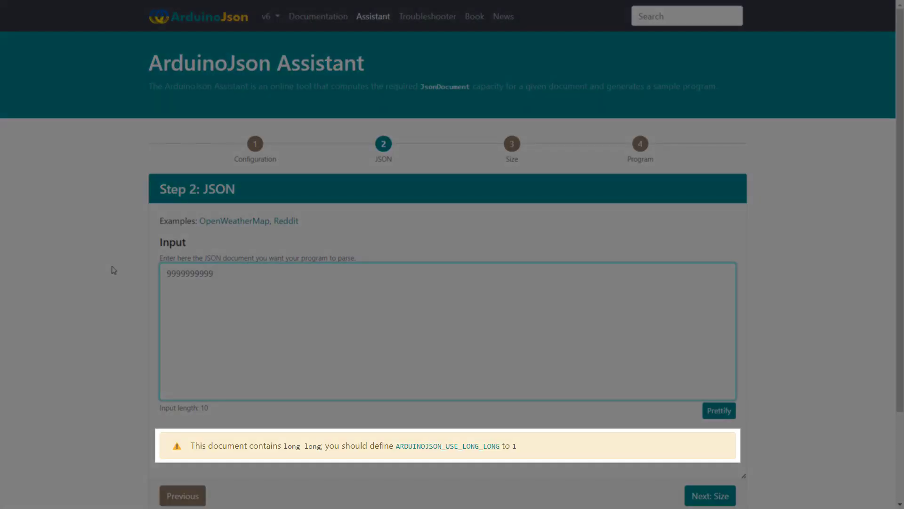
pyautogui.tripleClick(189, 273)
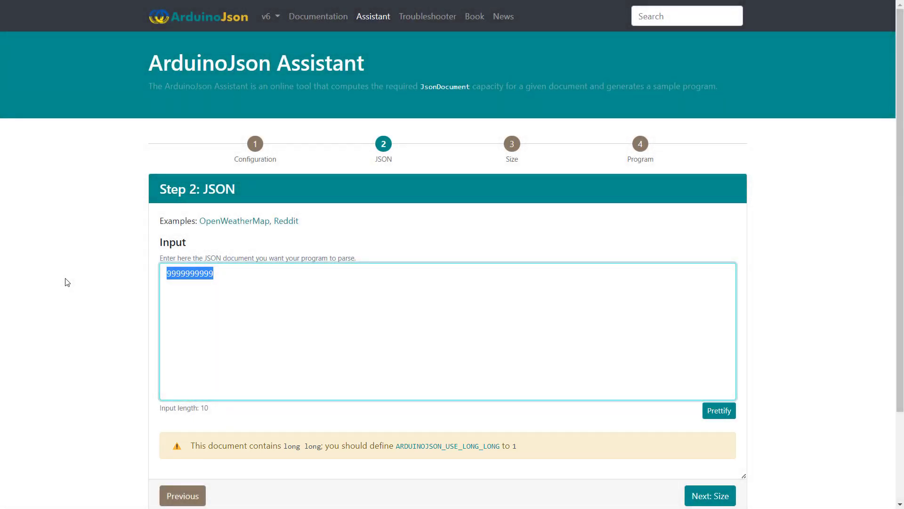
pyautogui.write('1.1111')
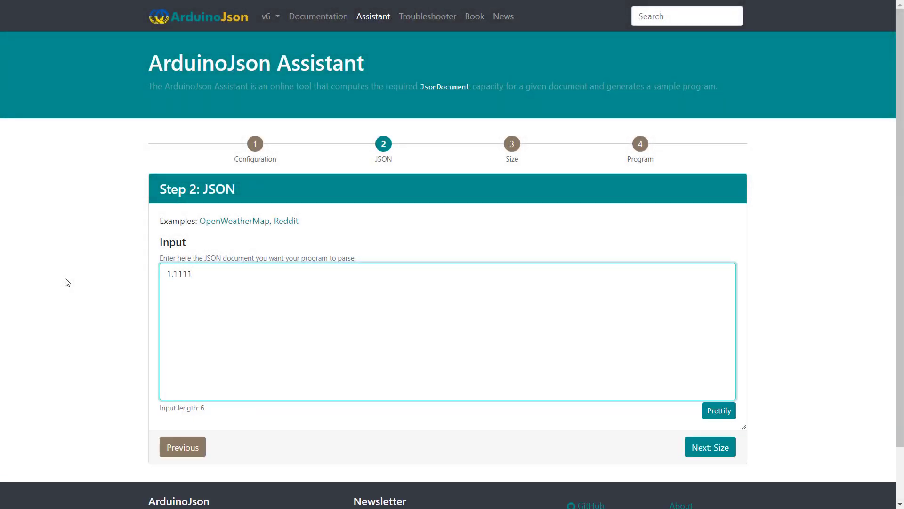
pyautogui.write('1111')
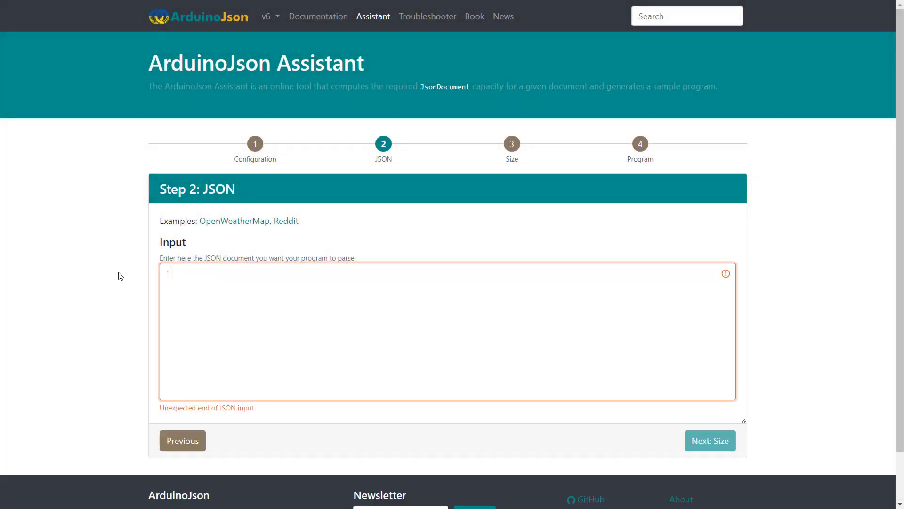
pyautogui.write('"\\')
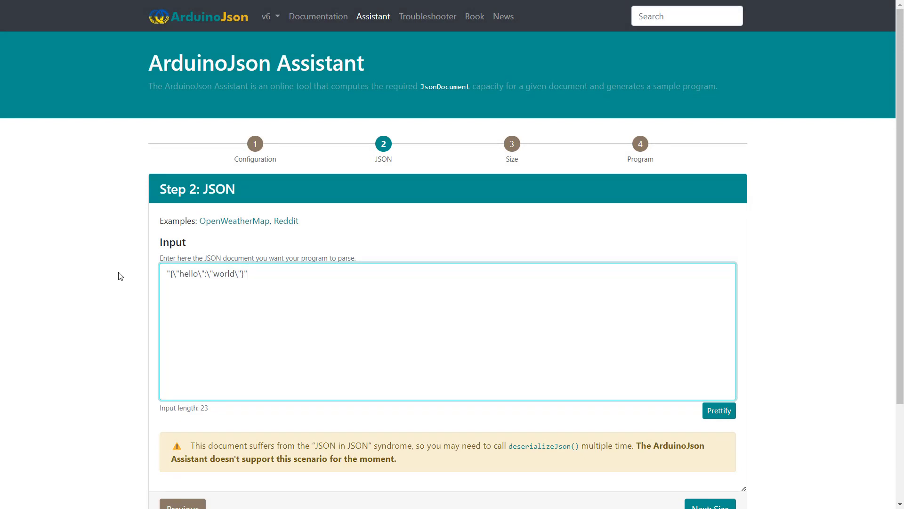
pyautogui.moveTo(277, 301)
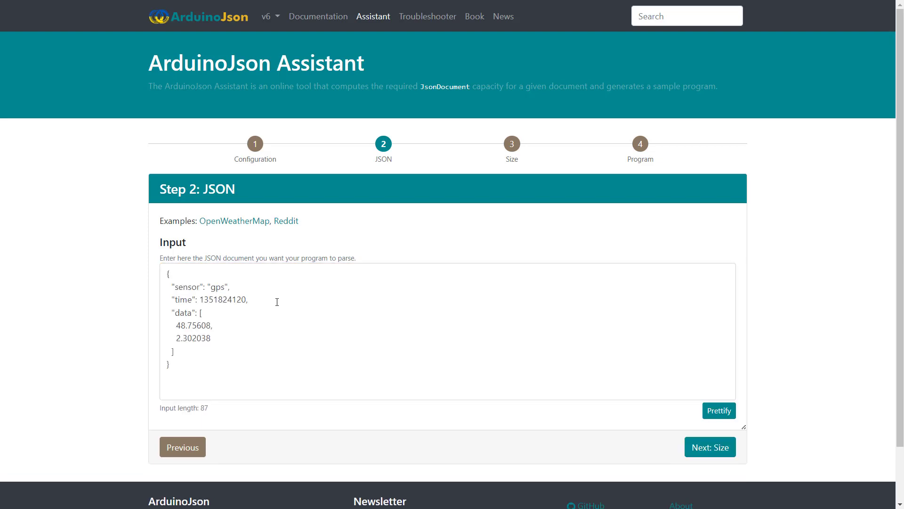
# - Advance to Step 3 Size for the GPS document and view the Data structures explanation
pyautogui.click(710, 446)
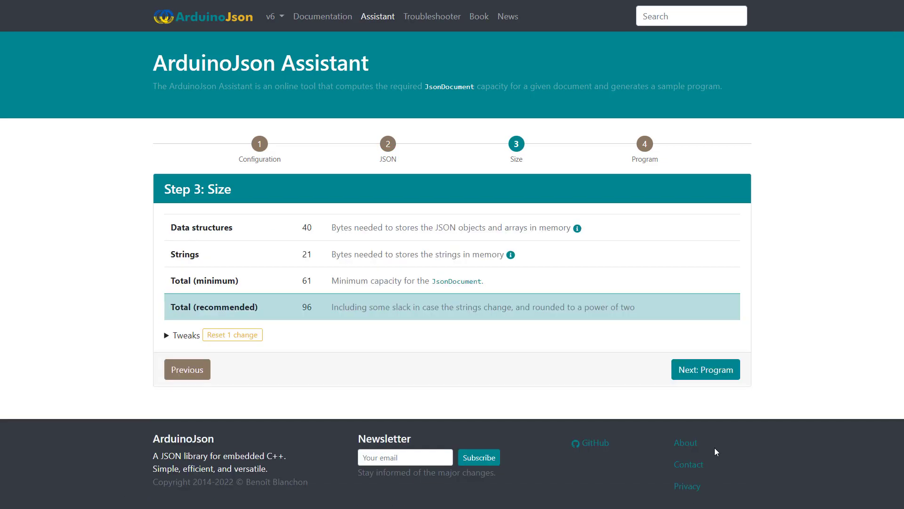
pyautogui.moveTo(683, 405)
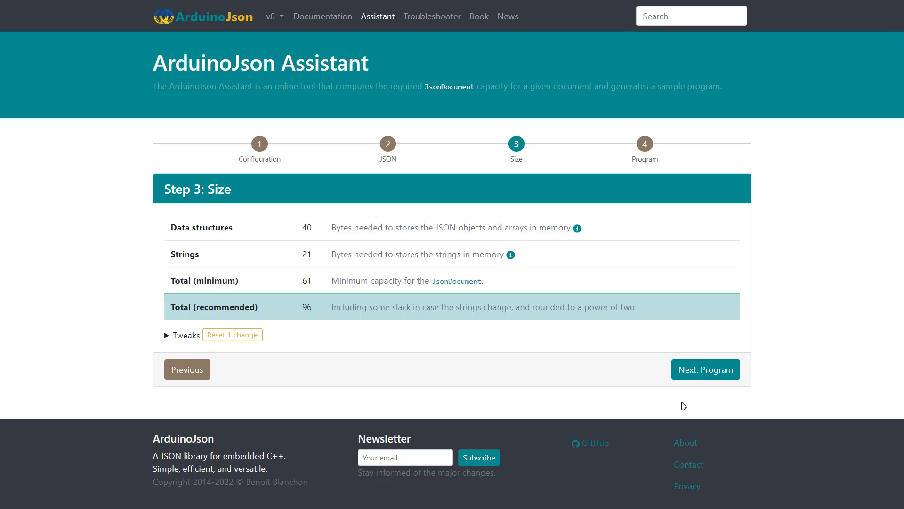
pyautogui.moveTo(637, 323)
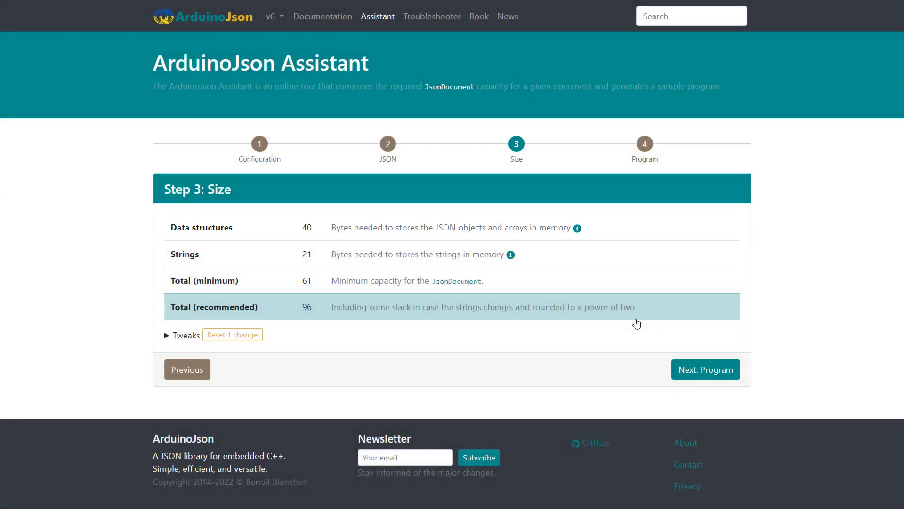
pyautogui.moveTo(617, 258)
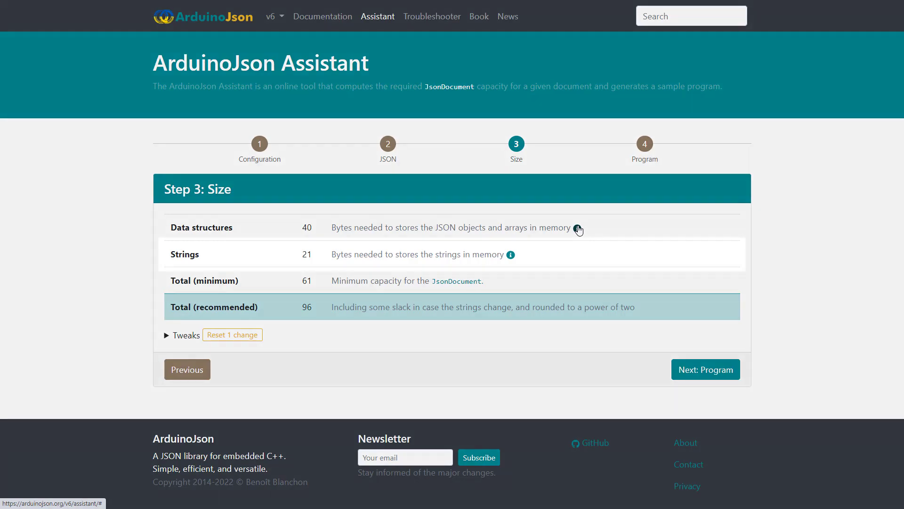
pyautogui.click(510, 254)
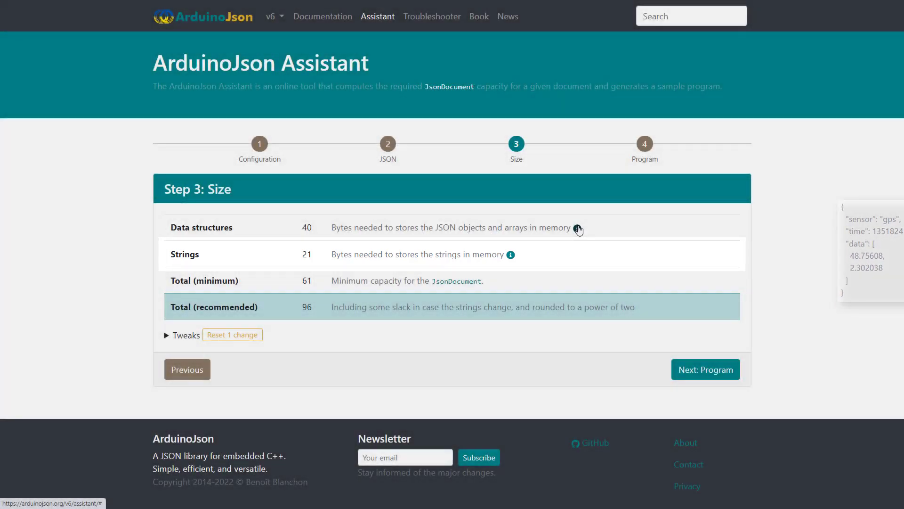
pyautogui.moveTo(518, 259)
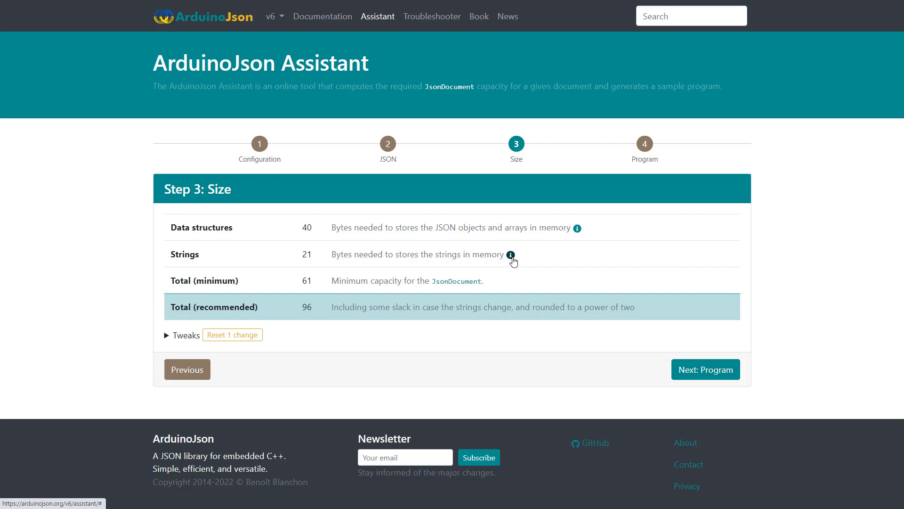
# - Expand and review the sizing Tweaks, then go back to the JSON step
pyautogui.click(181, 335)
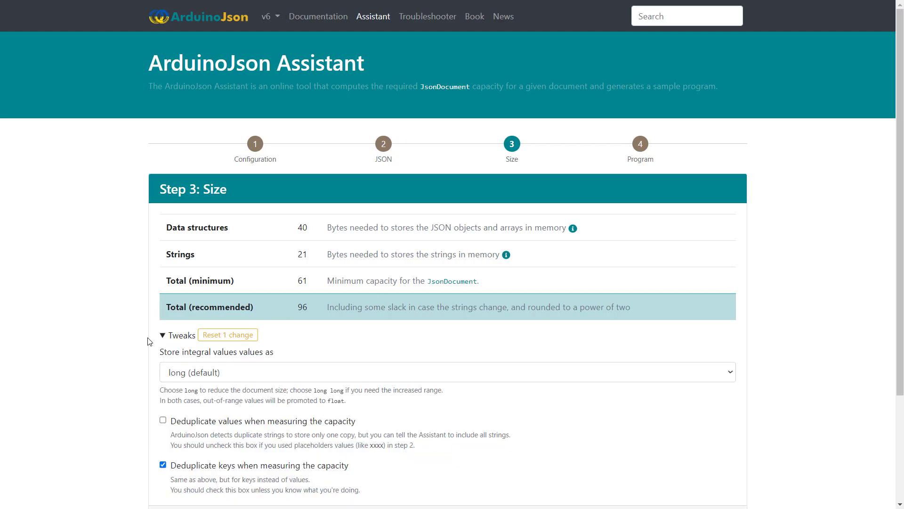
pyautogui.scroll(-3)
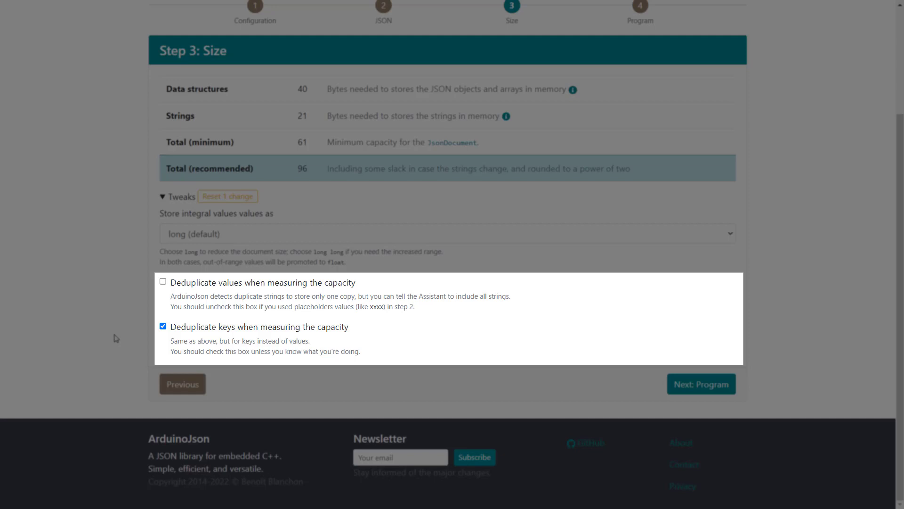
pyautogui.click(182, 384)
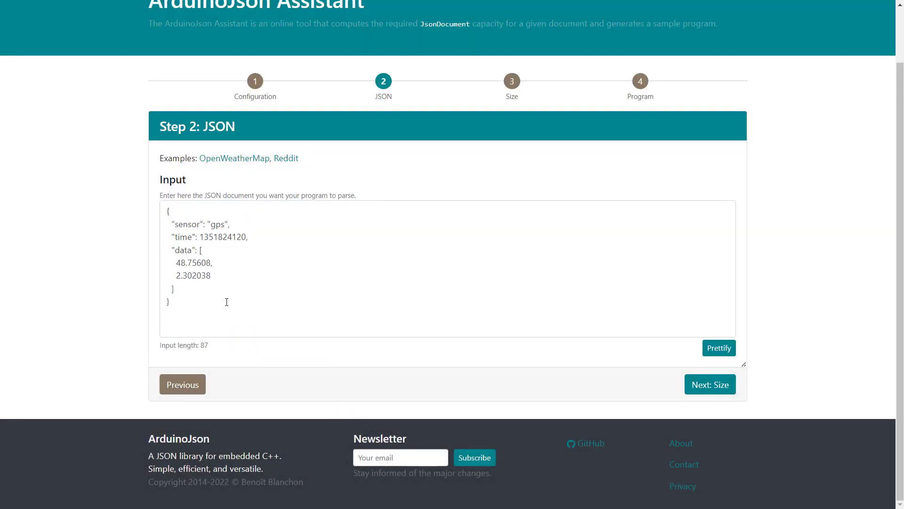
pyautogui.moveTo(215, 308)
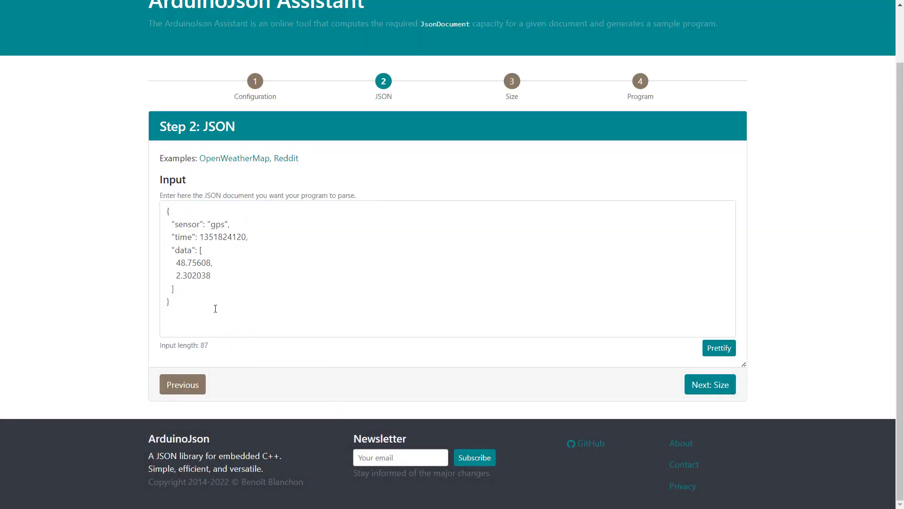
# - Enter {"ids":["00001","00002","00003","00004"]} as the JSON input
pyautogui.write('{id')
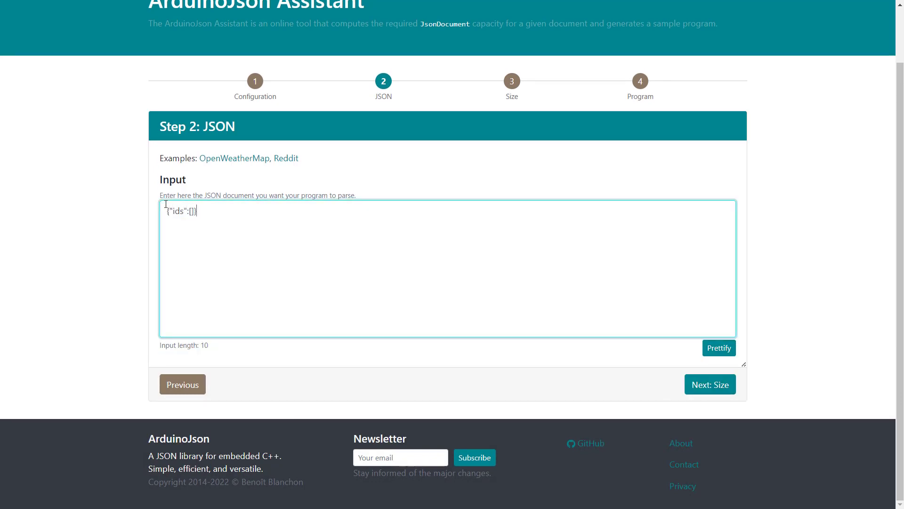
pyautogui.write('"')
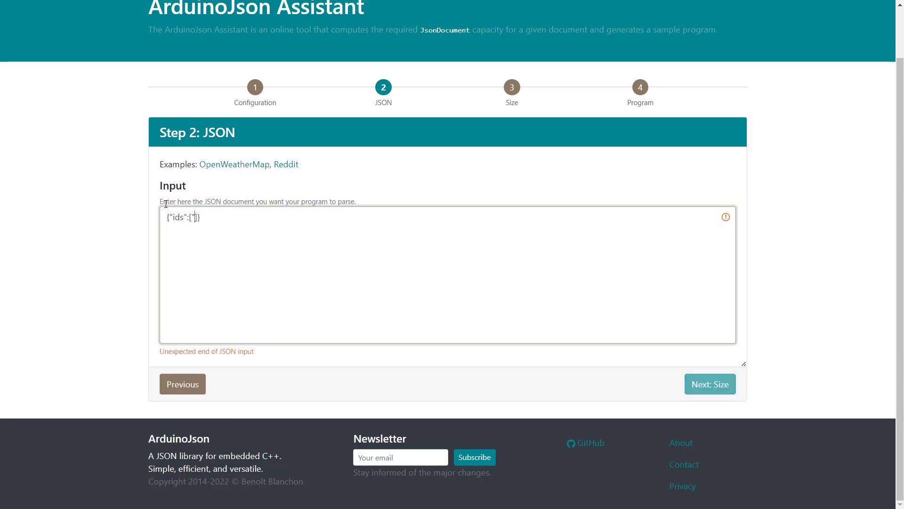
pyautogui.write('00001","00002')
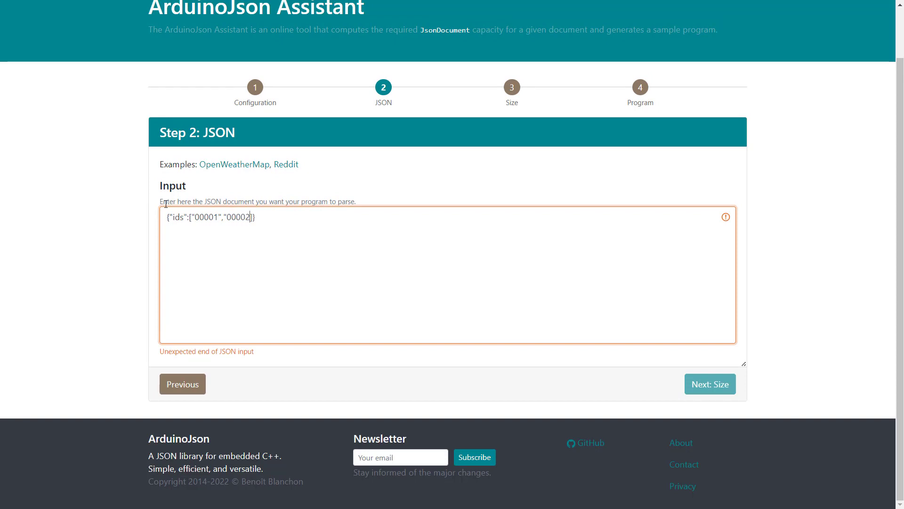
pyautogui.write(',')
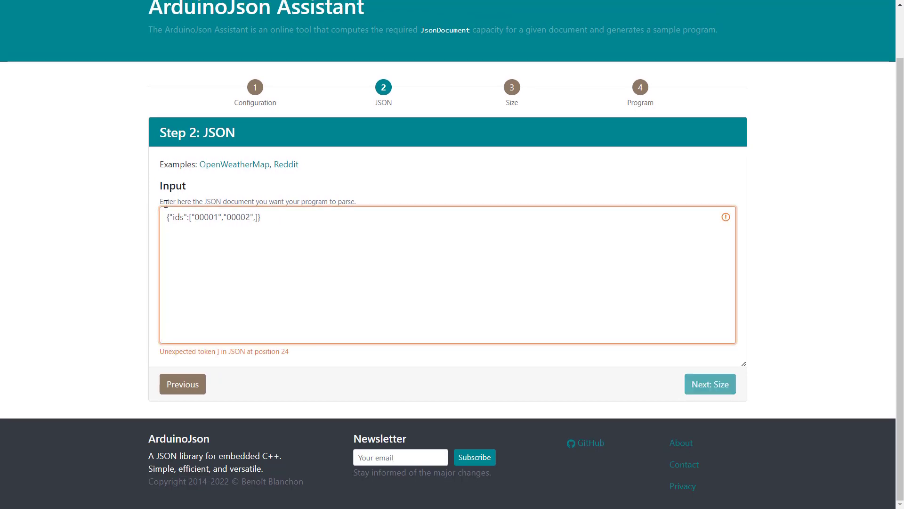
pyautogui.write(',"00003","00004"')
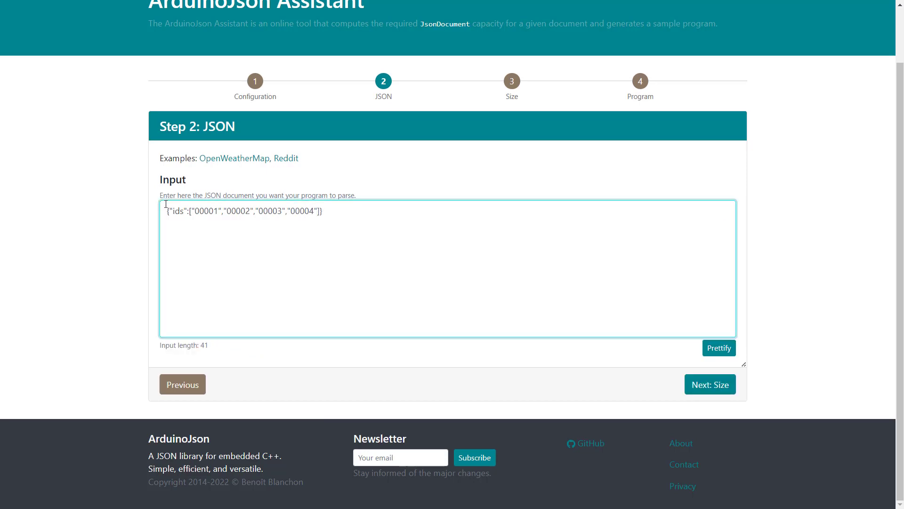
# - Compute sizes for the ids document (68 minimum, 96 recommended) and expand the Tweaks
pyautogui.click(710, 384)
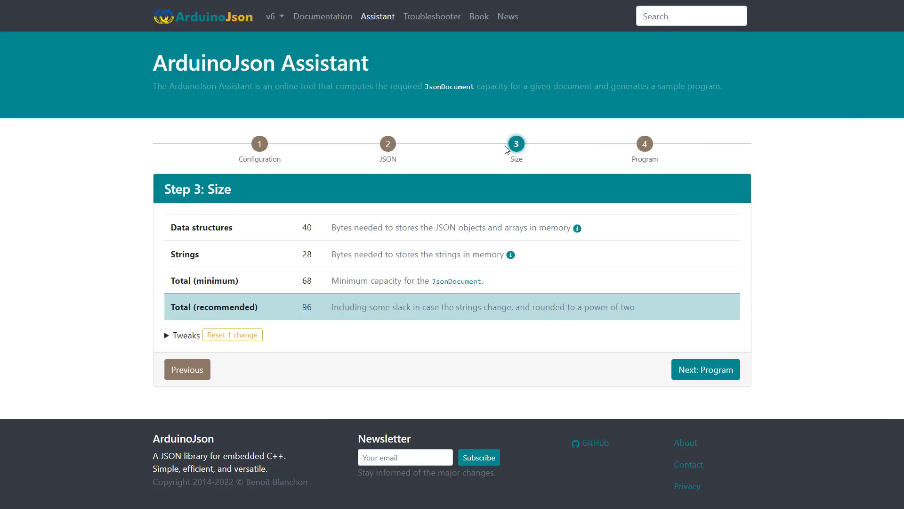
pyautogui.click(182, 336)
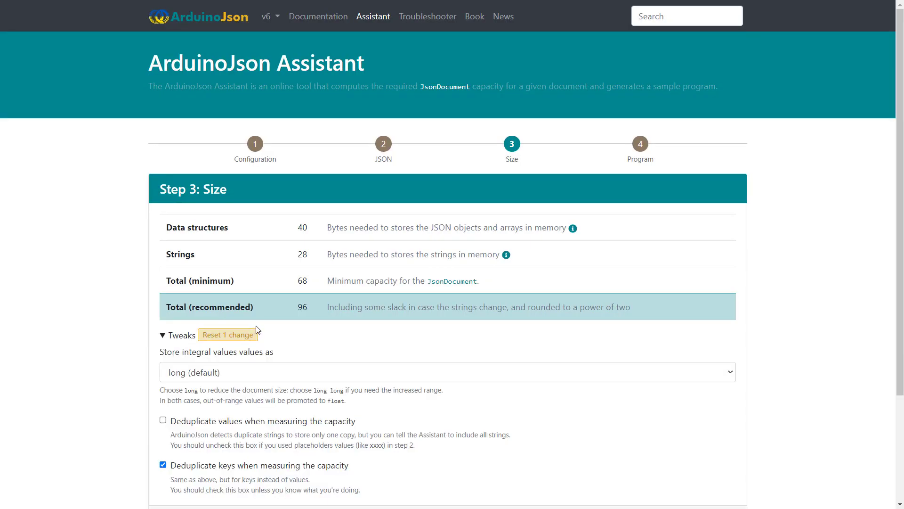
pyautogui.scroll(-3)
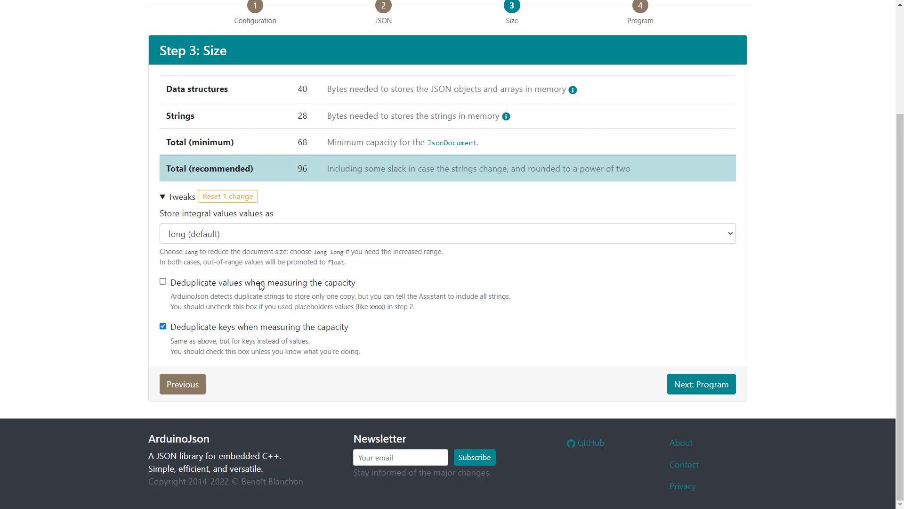
pyautogui.scroll(3)
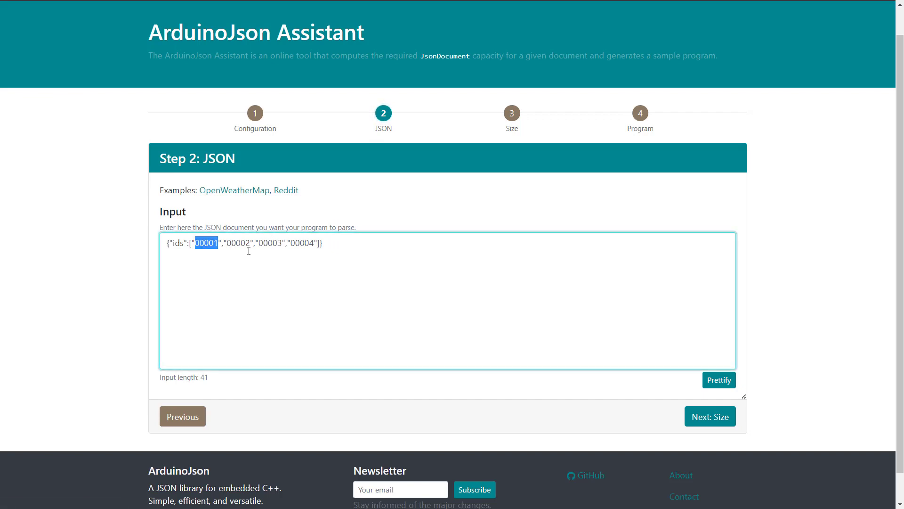
# - Overwrite each of the four id values with the placeholder XXXXX
pyautogui.write('XXXXX')
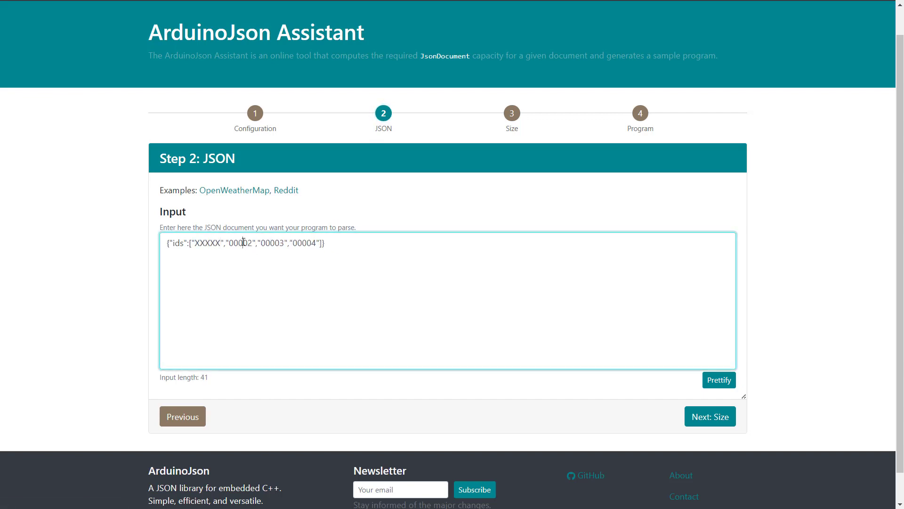
pyautogui.doubleClick(273, 243)
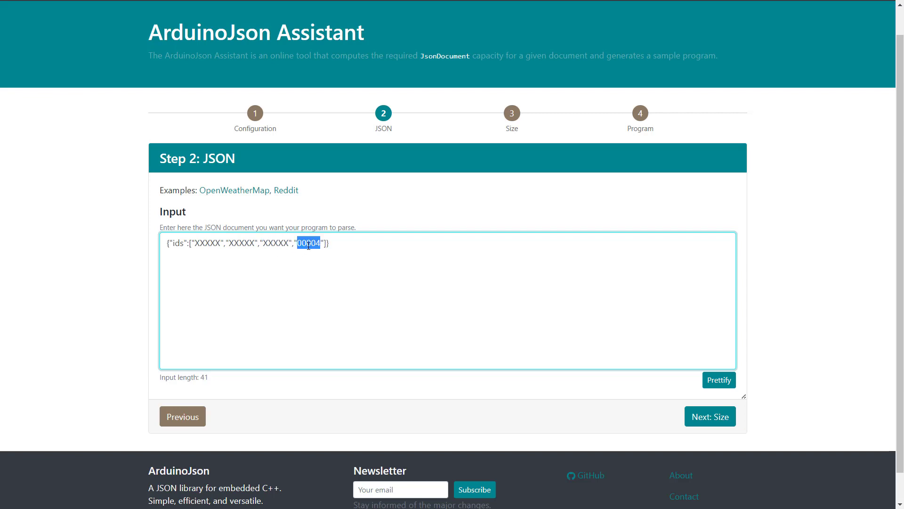
# - Enable 'Deduplicate values when measuring the capacity' in the Size tweaks, giving 50 minimum / 64 recommended bytes
pyautogui.write('XXXXX')
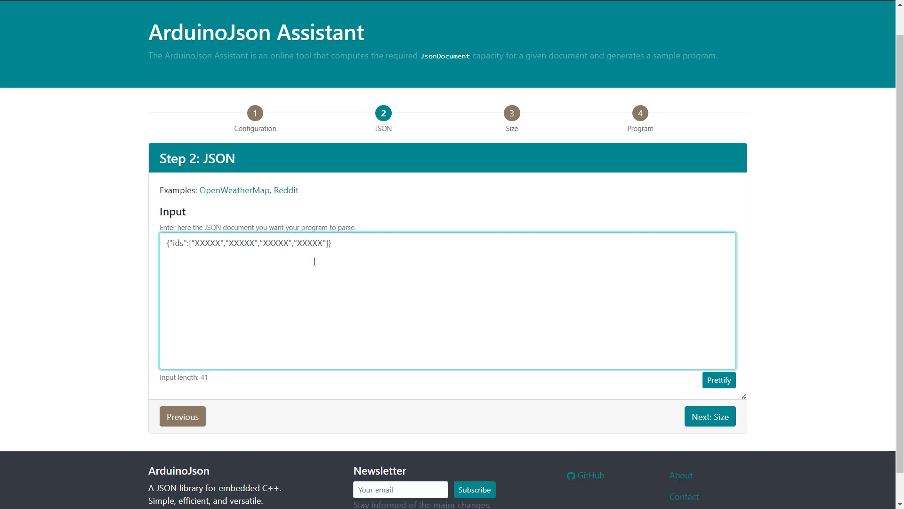
pyautogui.click(709, 415)
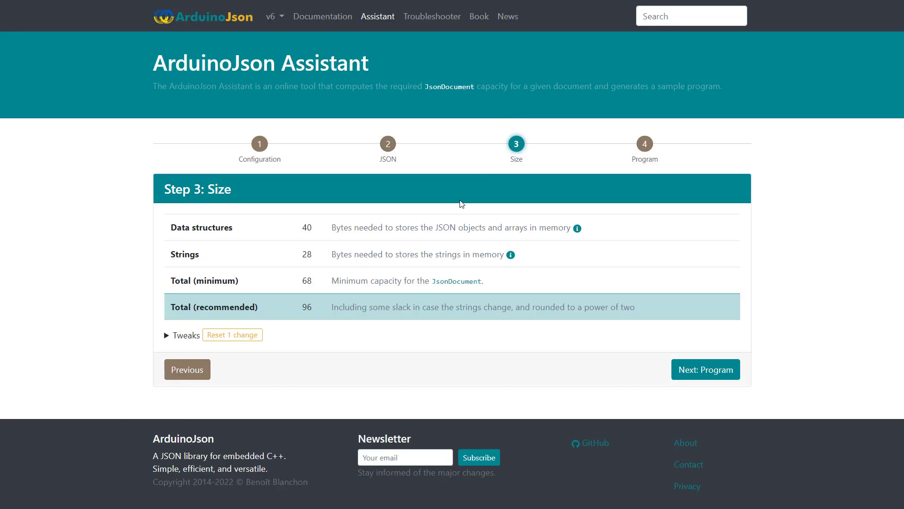
pyautogui.click(184, 335)
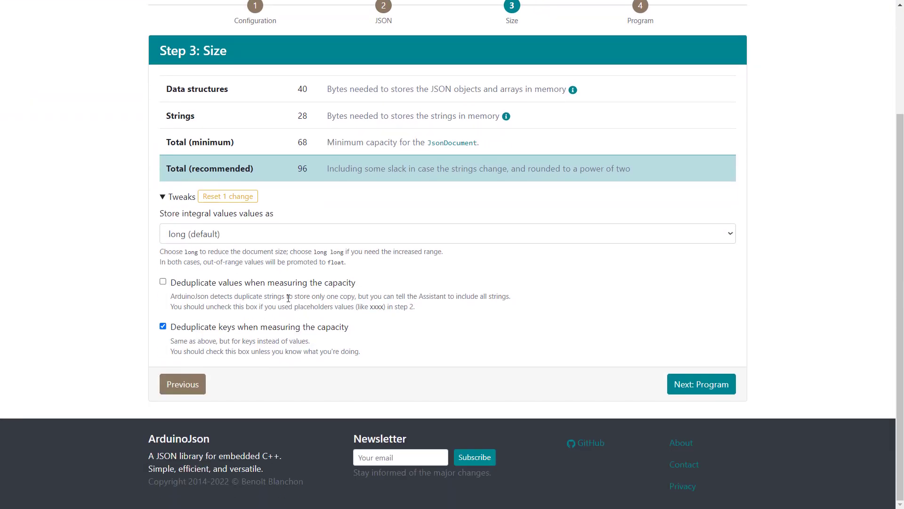
pyautogui.click(162, 282)
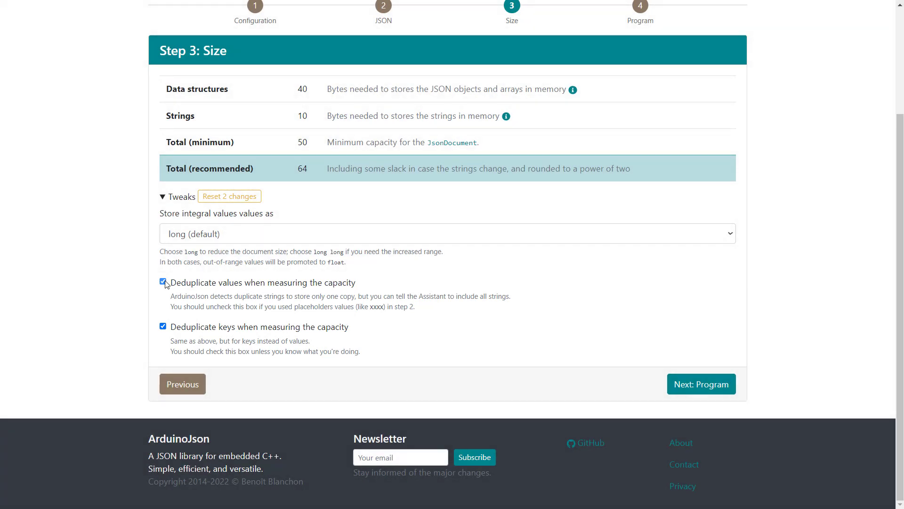
# - Uncheck Deduplicate values, reset the tweaks to restore 68/96 bytes, and return to the JSON step
pyautogui.click(163, 282)
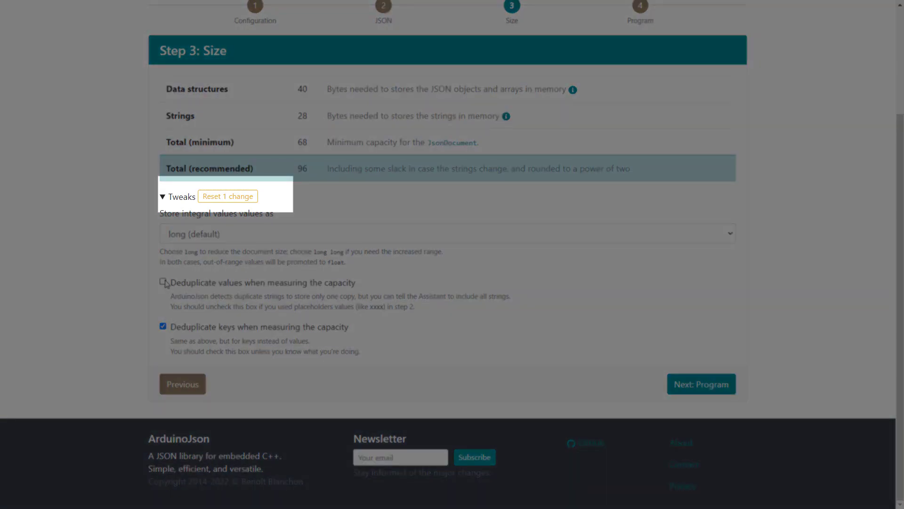
pyautogui.click(163, 282)
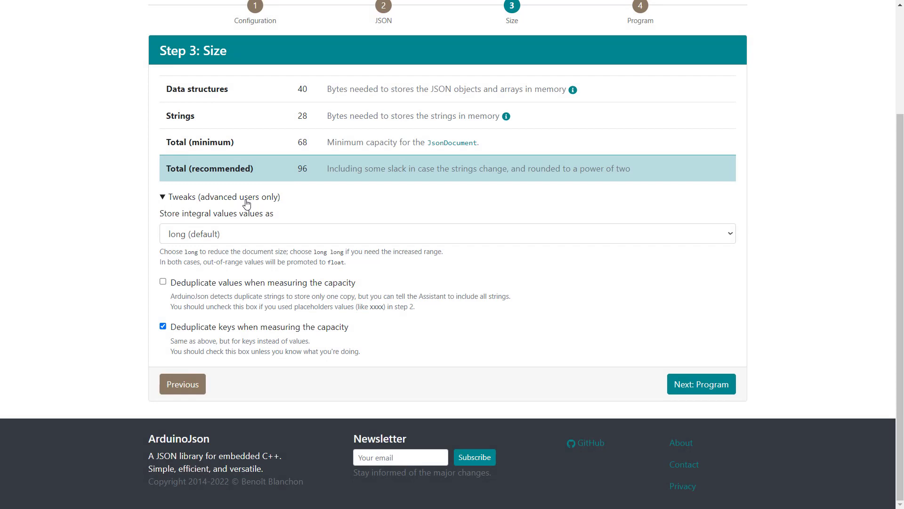
pyautogui.moveTo(359, 87)
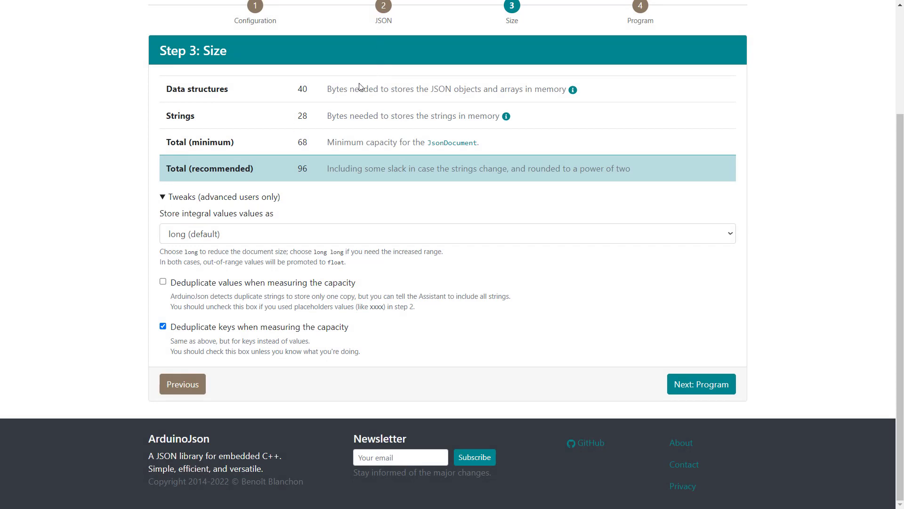
pyautogui.click(182, 384)
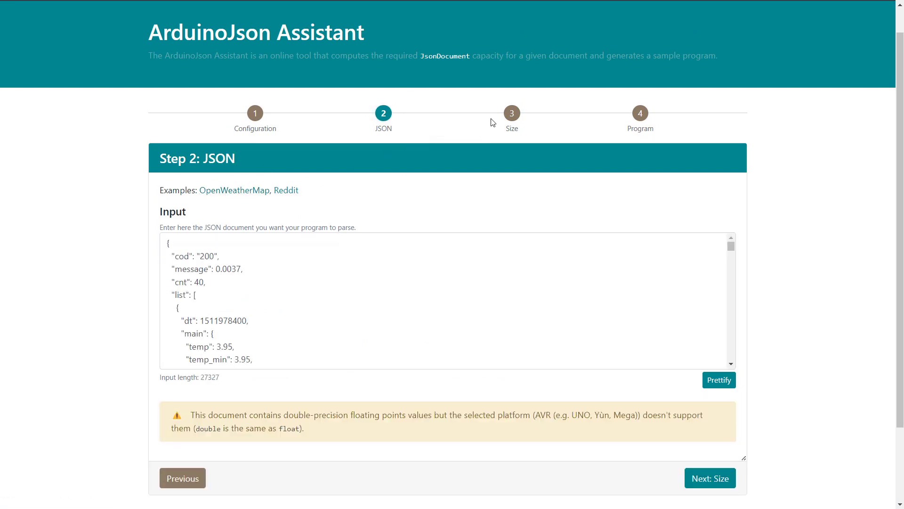
# - Size the weather document, switch the processor to STM32 (98304 bytes recommended), then return to the JSON step
pyautogui.click(710, 477)
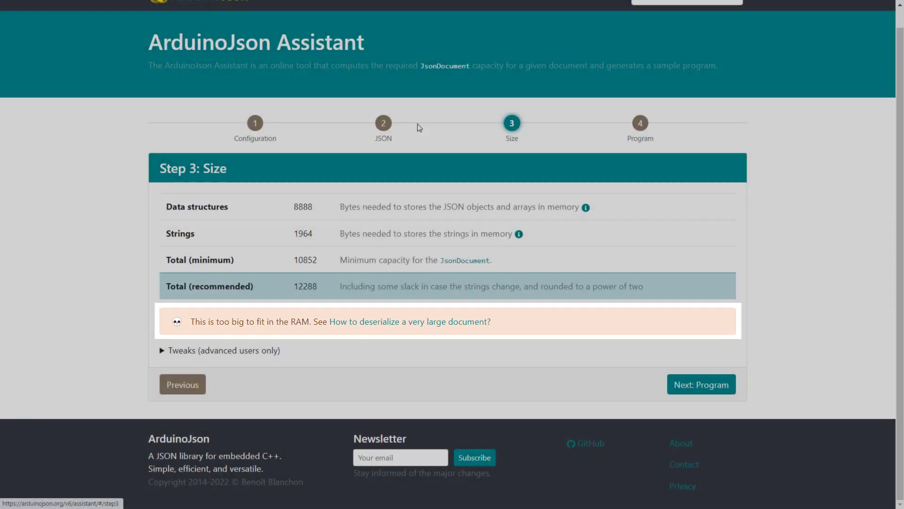
pyautogui.click(254, 122)
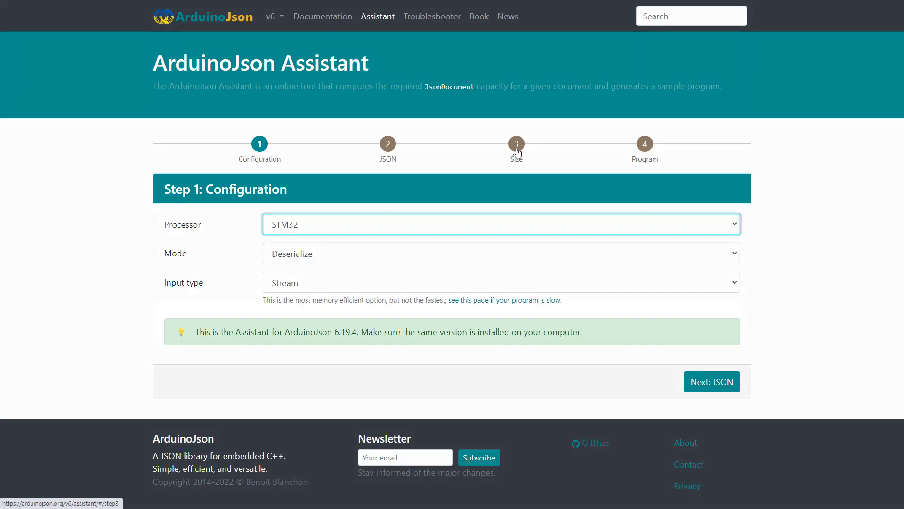
pyautogui.click(515, 143)
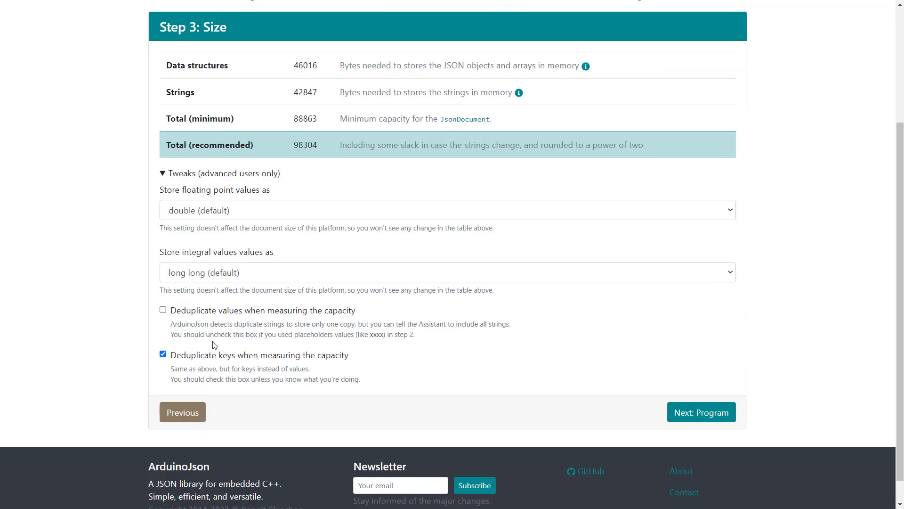
pyautogui.click(163, 353)
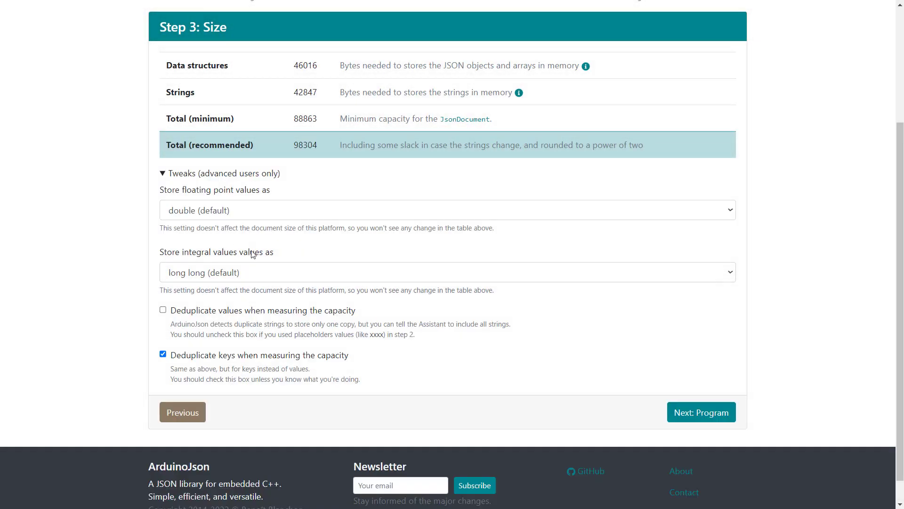
pyautogui.click(182, 412)
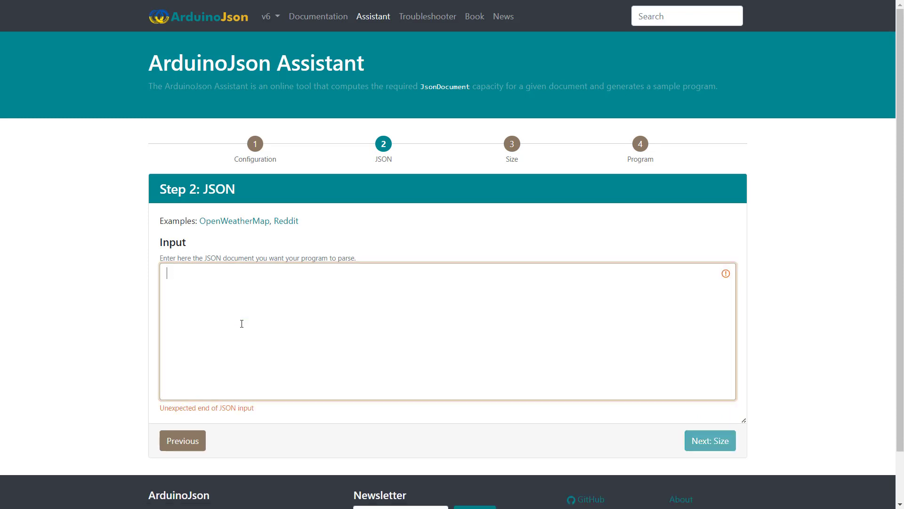
# - Set Input type to char* on x86 and regenerate the program, now using StaticJsonDocument<96> with zero-copy parsing
pyautogui.click(640, 143)
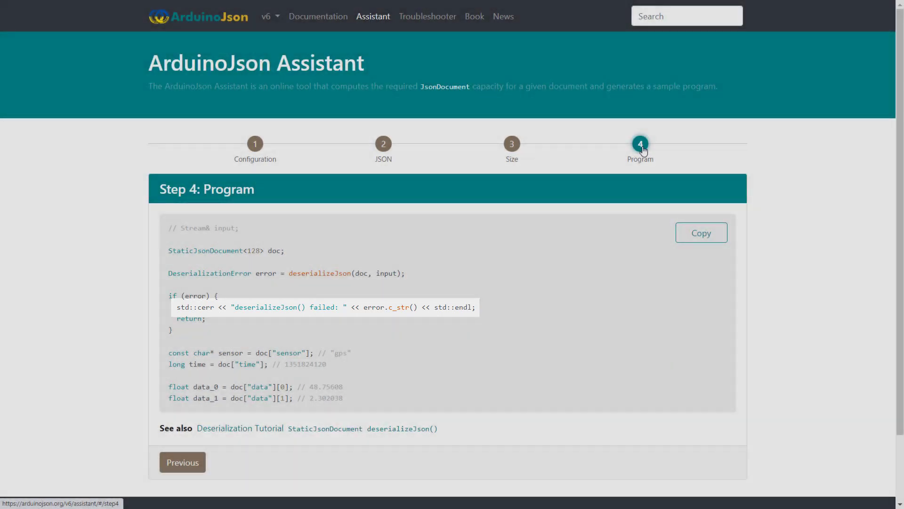
pyautogui.moveTo(274, 149)
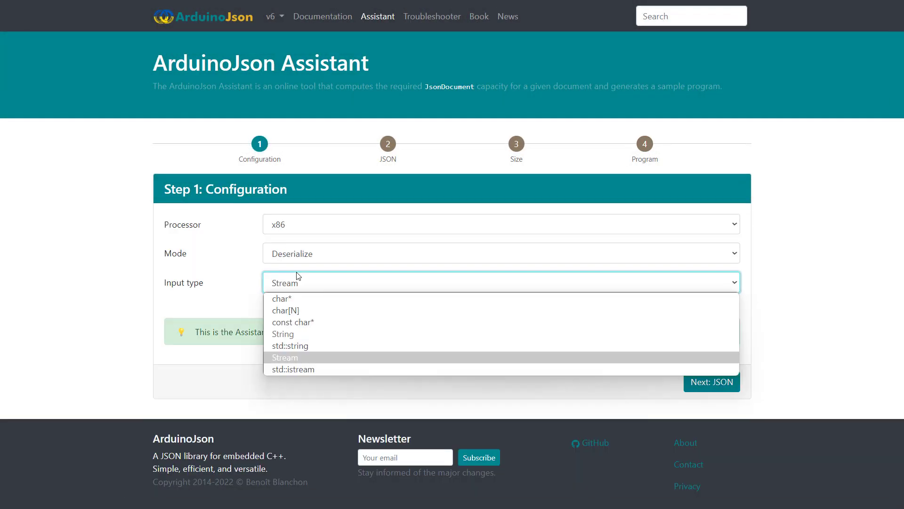
pyautogui.click(282, 299)
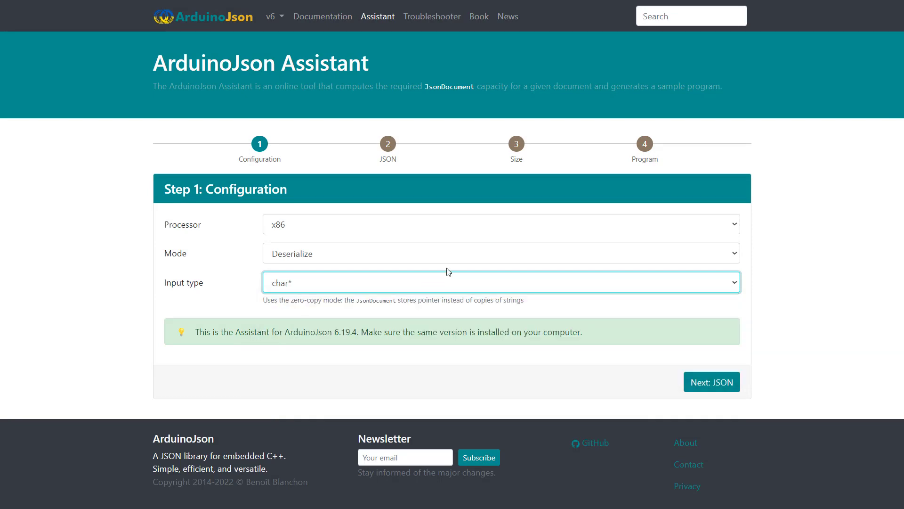
pyautogui.click(644, 144)
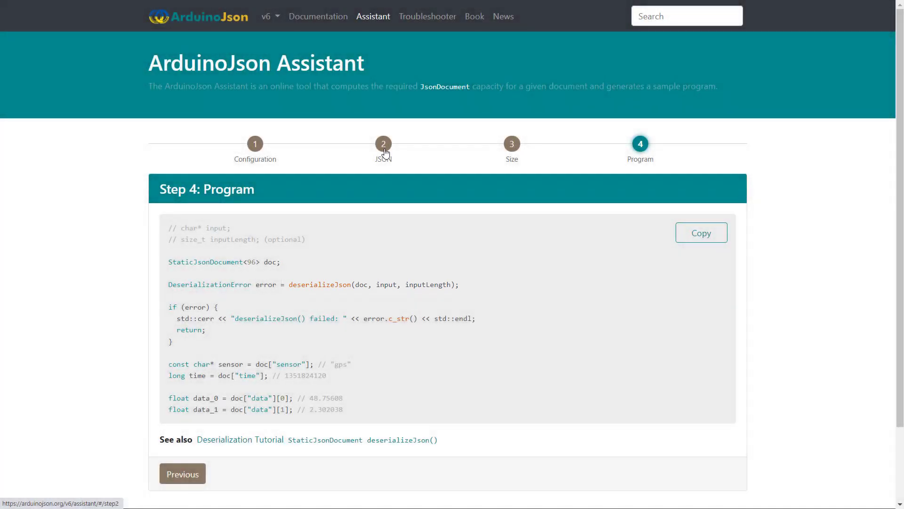
# - Load the OpenWeatherMap example, view its DynamicJsonDocument(24576) program, and return to the JSON input
pyautogui.click(383, 143)
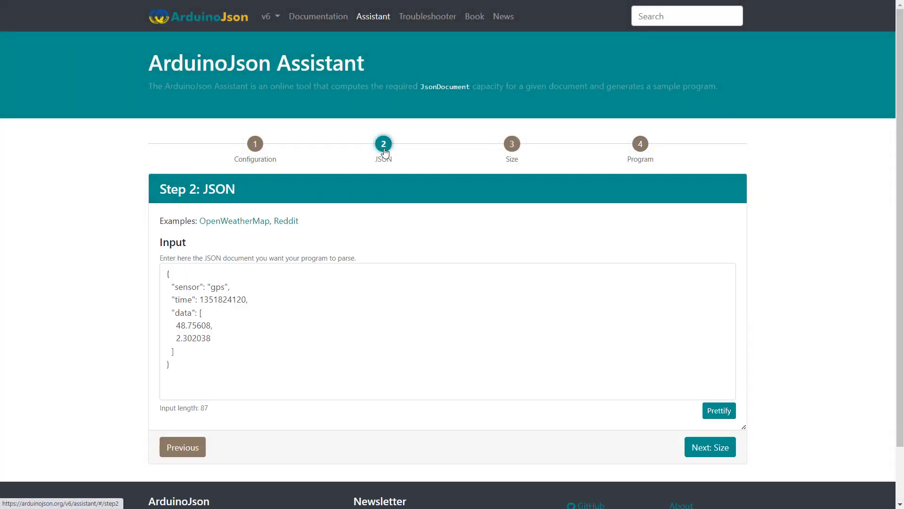
pyautogui.click(233, 220)
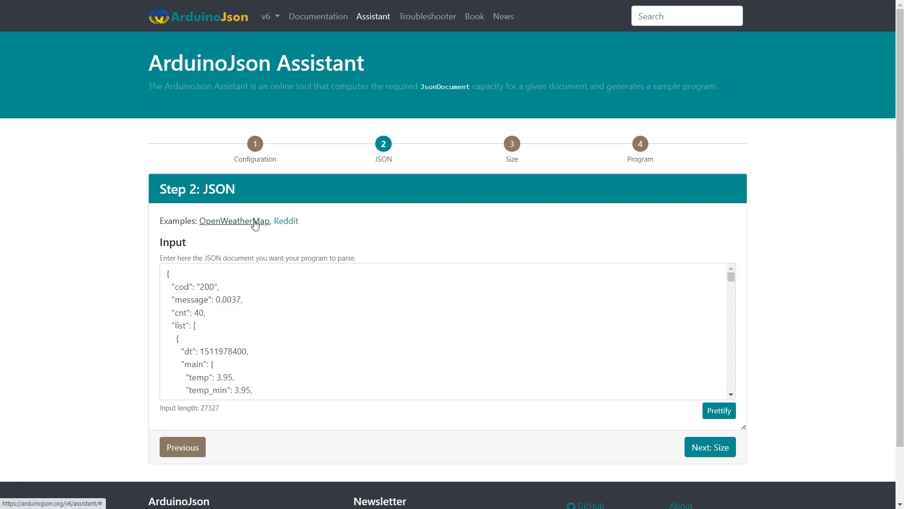
pyautogui.click(639, 143)
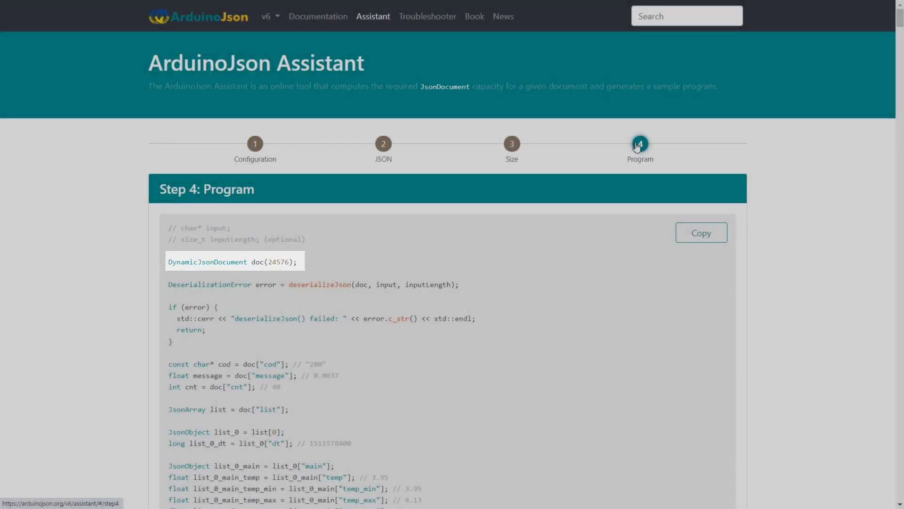
pyautogui.click(382, 143)
pyautogui.write('{"')
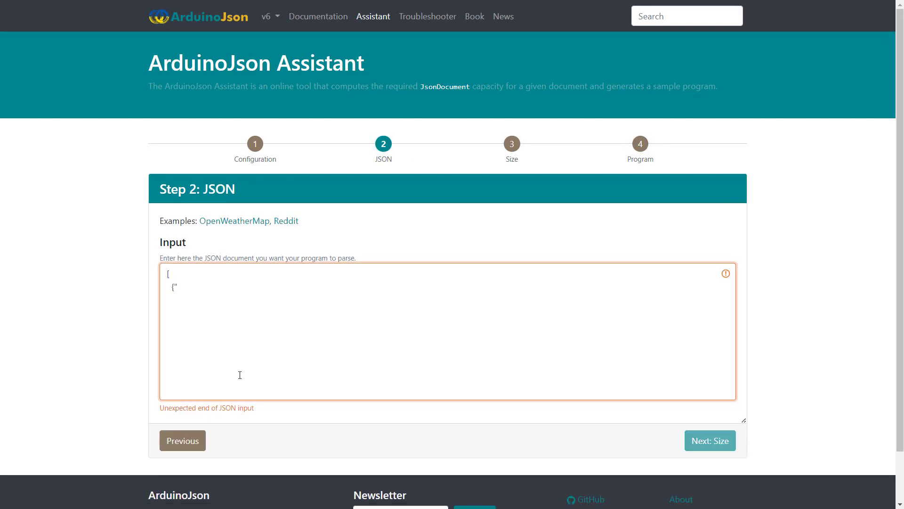
# - Enter the Homer, Bart, Marge and Lisa name/age array and generate a program looping over it with StaticJsonDocument<192>
pyautogui.write('name":"Homer","age":39},')
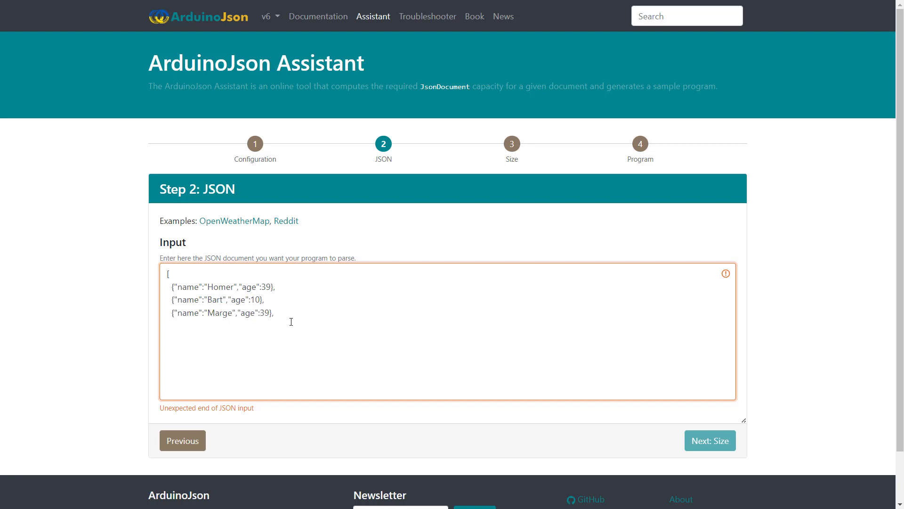
pyautogui.write('{"name":"Lisa","age":39},')
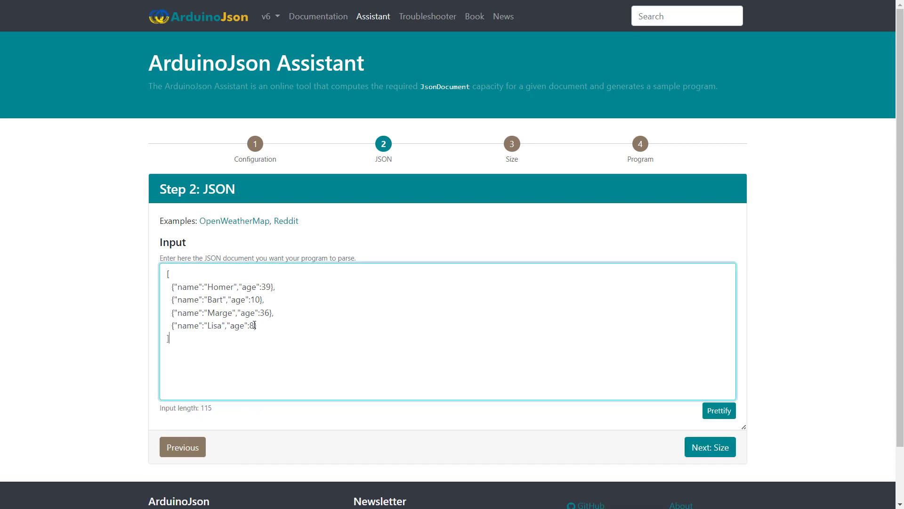
pyautogui.click(639, 144)
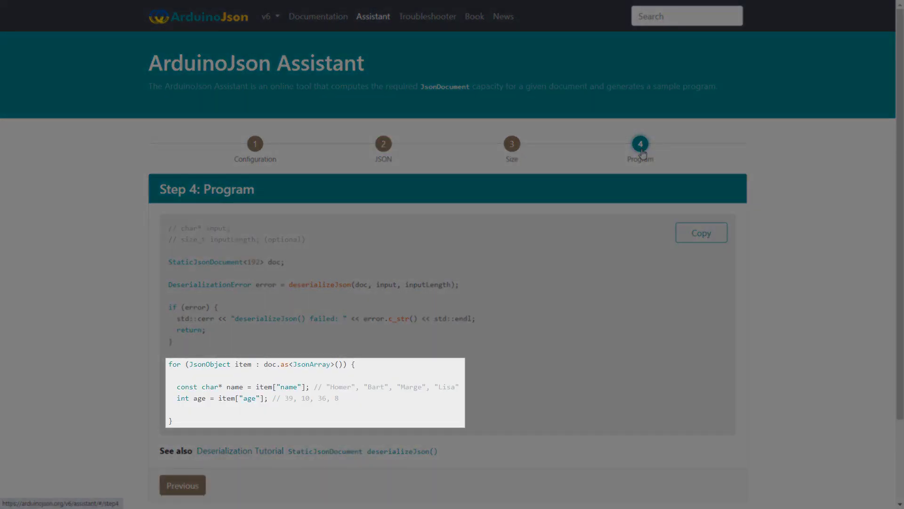
pyautogui.moveTo(567, 151)
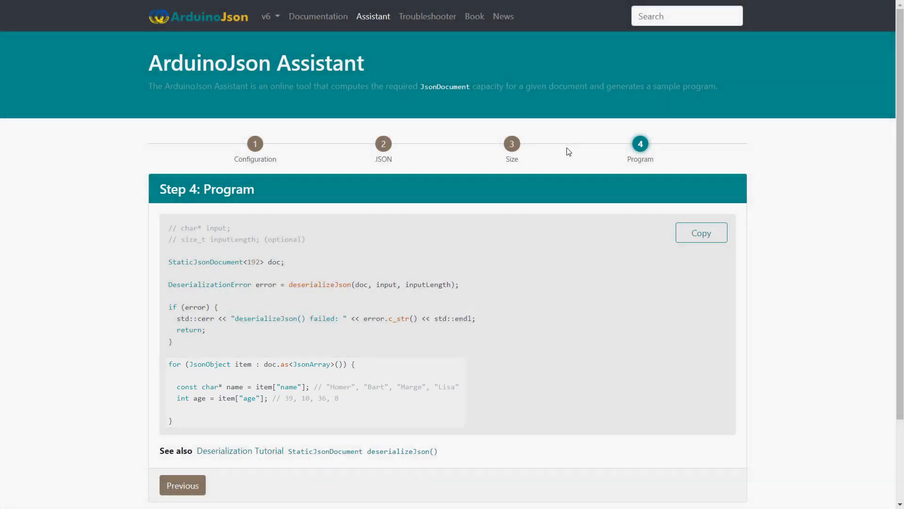
# - In the Size tweaks set 'Store floating point values as' to float, then return to Configuration
pyautogui.click(515, 143)
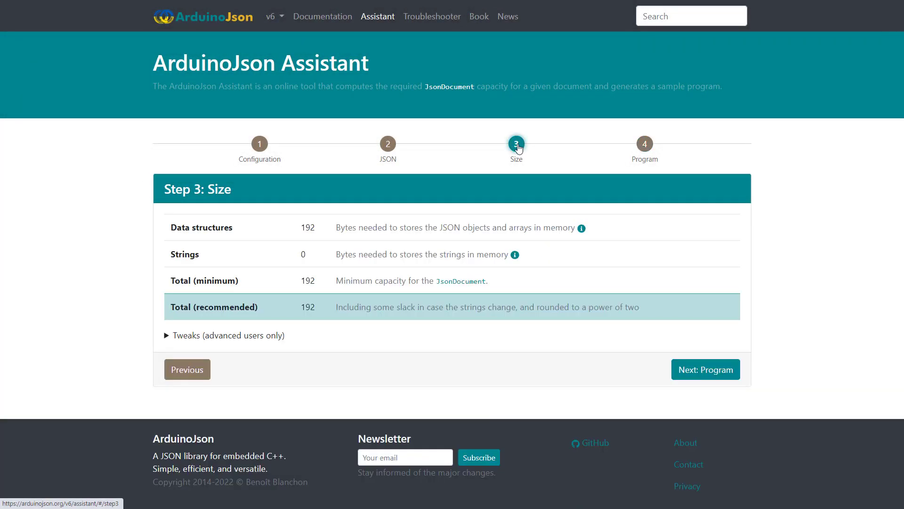
pyautogui.click(224, 335)
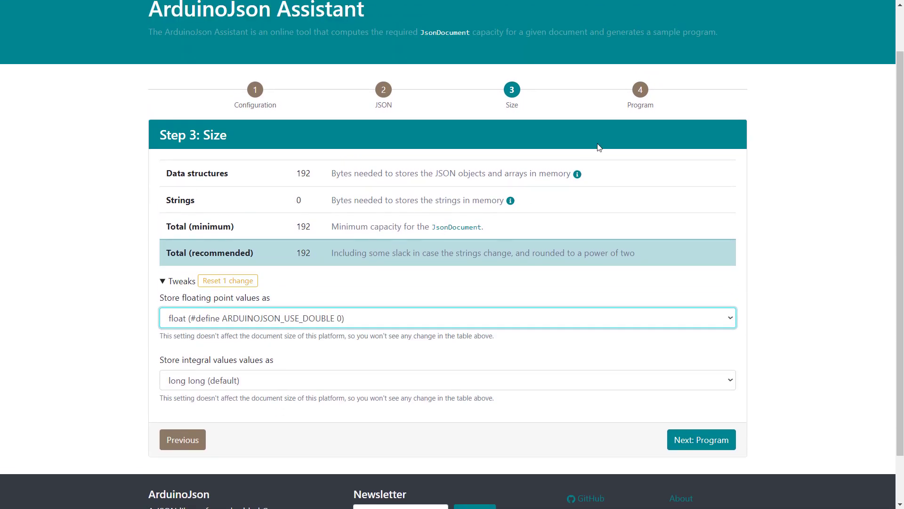
pyautogui.click(701, 439)
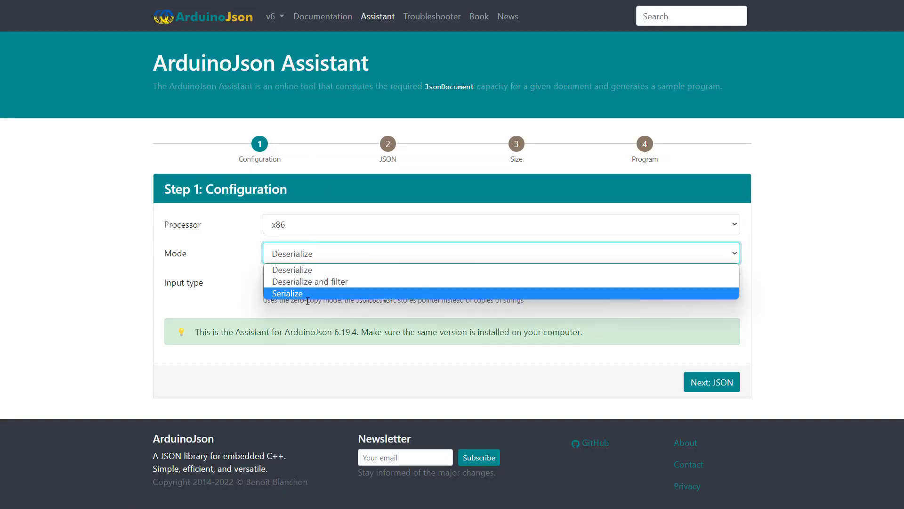
# - Switch Mode to Serialize, remove the age fields, and generate a program writing only the four names
pyautogui.click(287, 293)
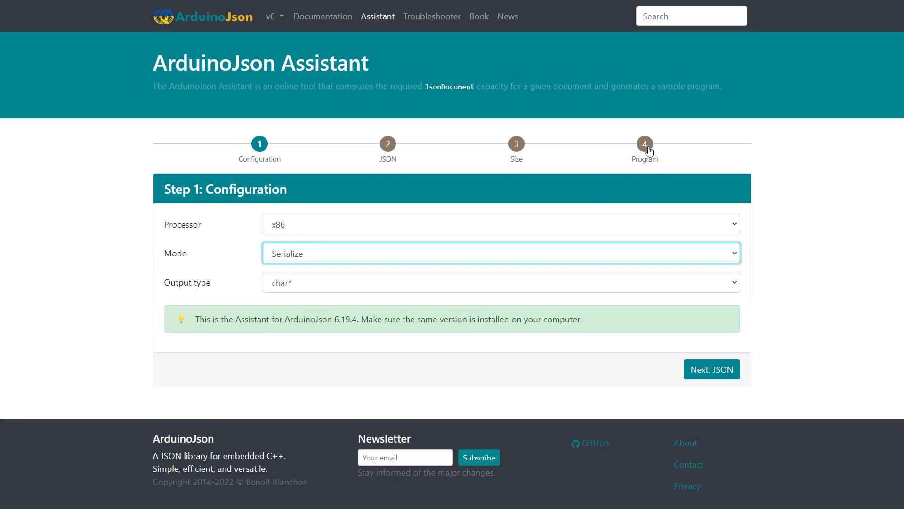
pyautogui.click(644, 144)
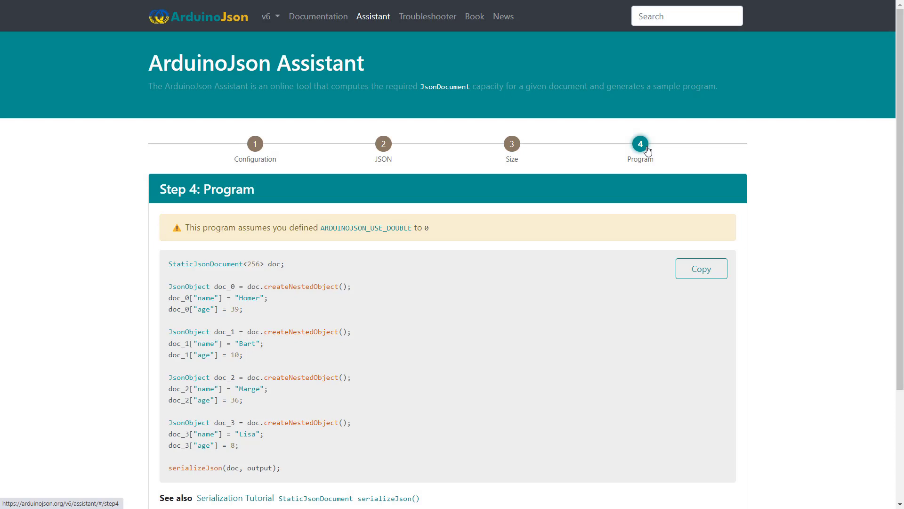
pyautogui.moveTo(503, 153)
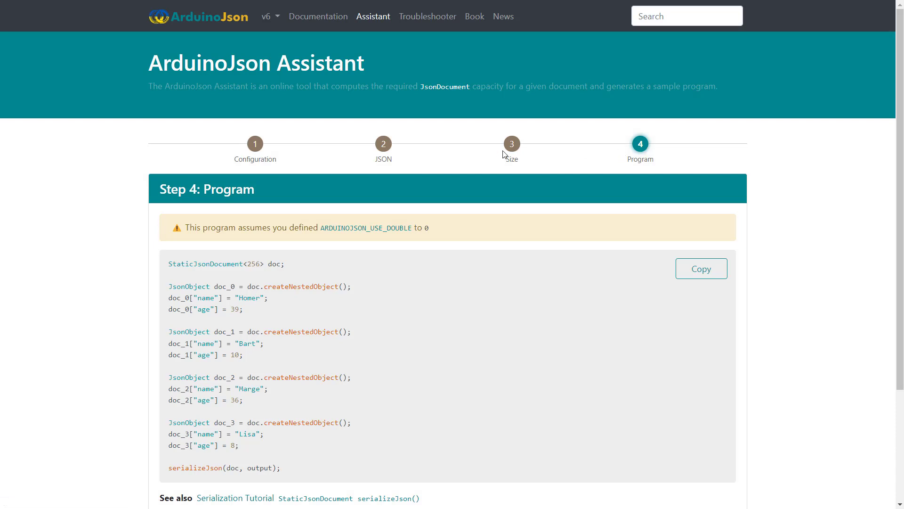
pyautogui.click(383, 143)
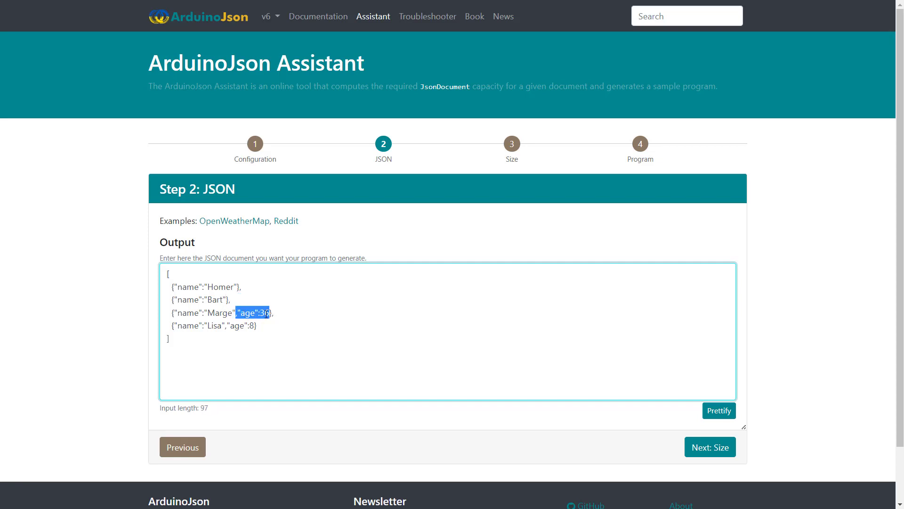
pyautogui.click(641, 144)
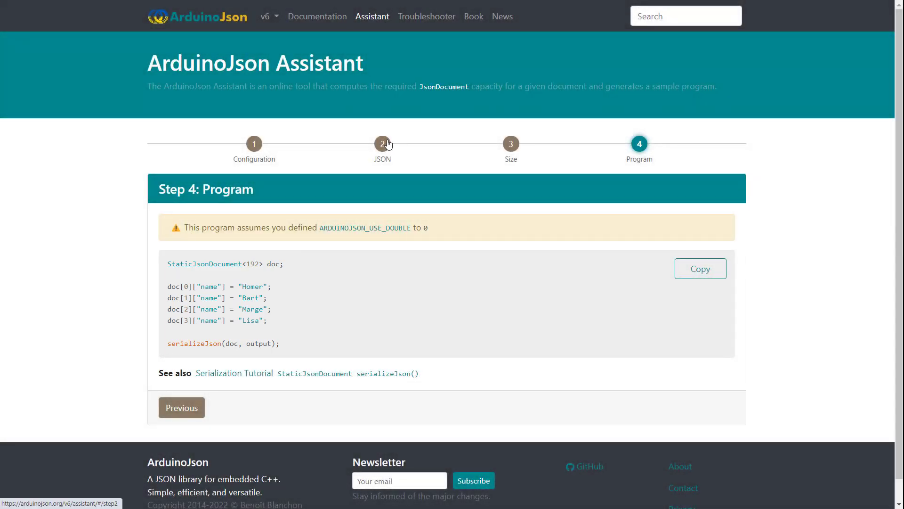
# - Replace the output JSON with the nested array [[[[[[[[[[[42]]]]]]]]]]] and return to Configuration
pyautogui.click(382, 144)
pyautogui.write('[[[[[[[[[[[42]]]]]]]]]]]')
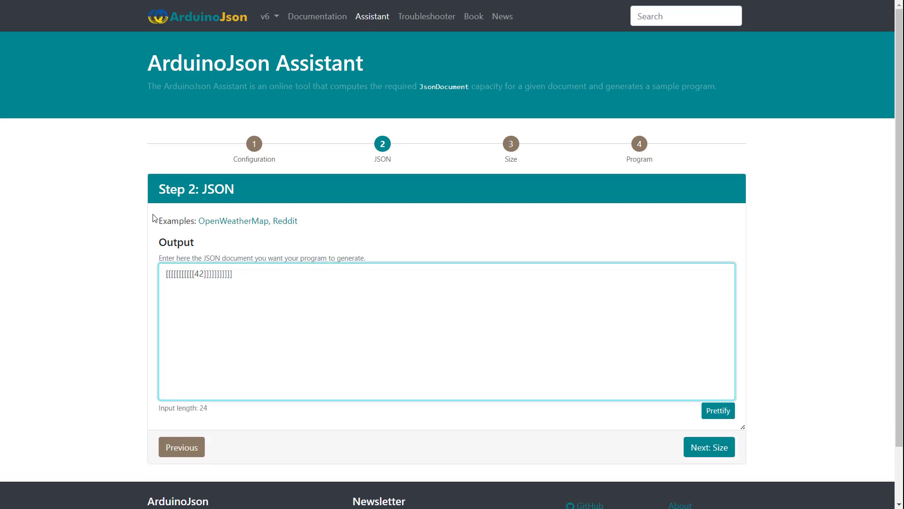
pyautogui.click(254, 143)
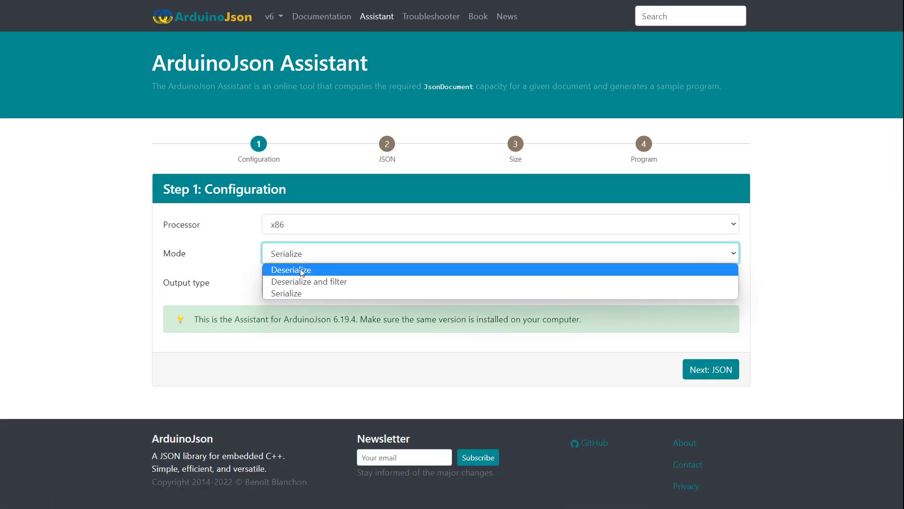